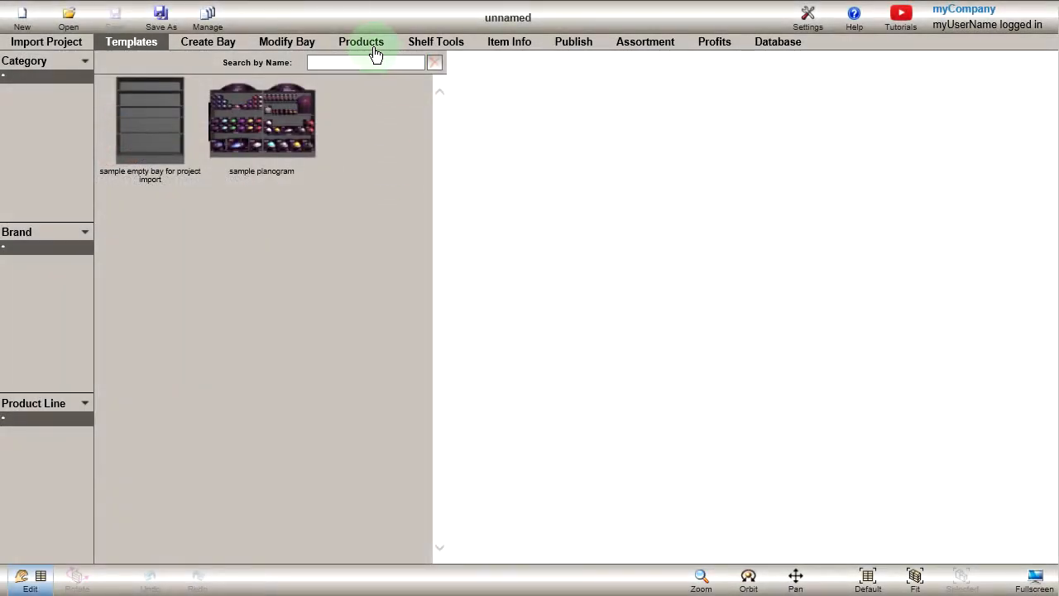
Browse the catalog's Maintenance, Modules and Remotes lines, then the Merchandizing and Robots brands, ending on MidiBot.
click(361, 41)
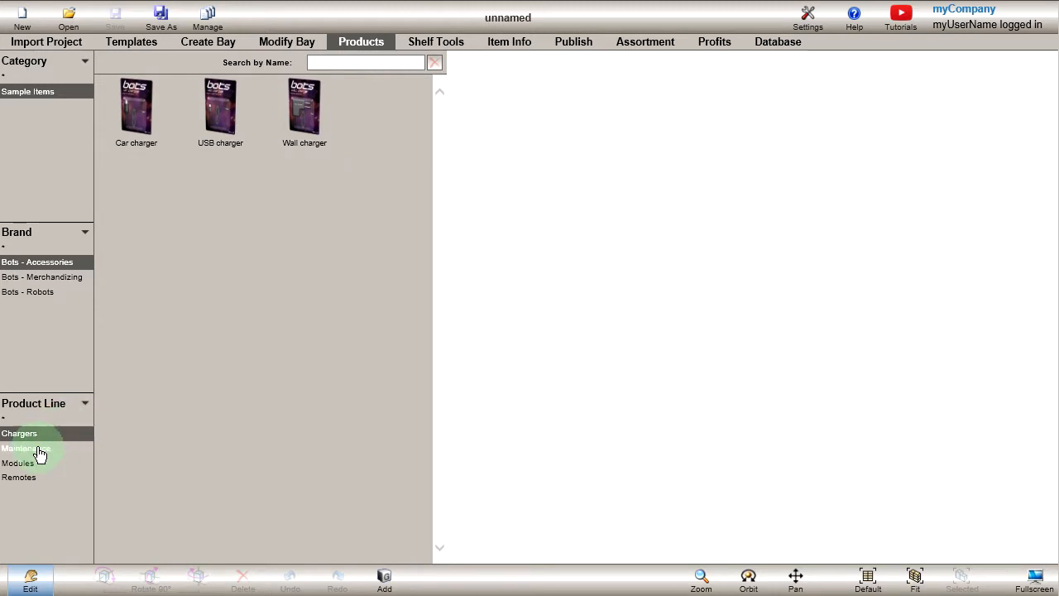
click(25, 448)
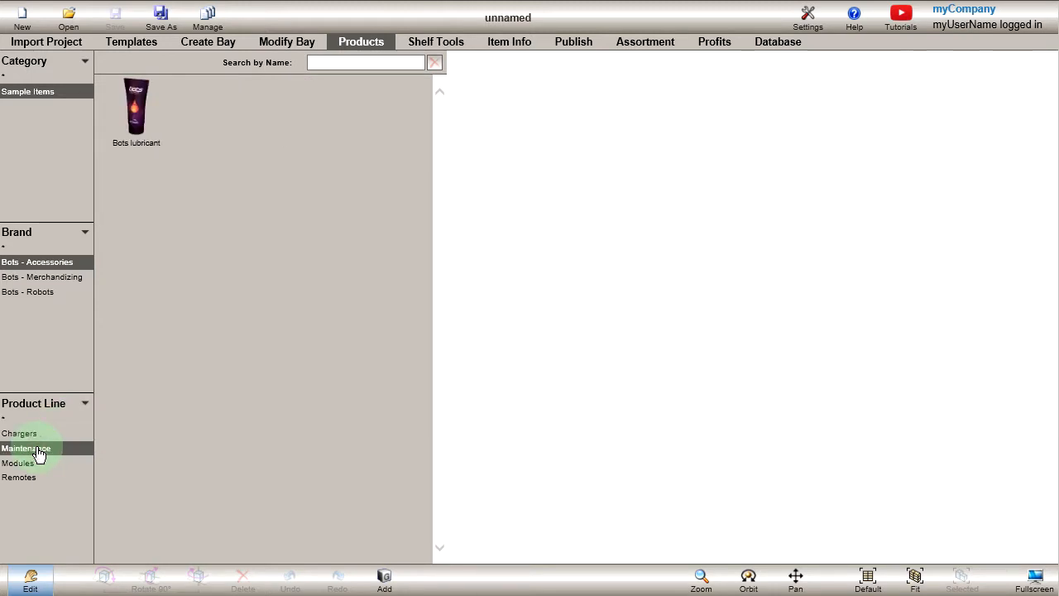
click(26, 462)
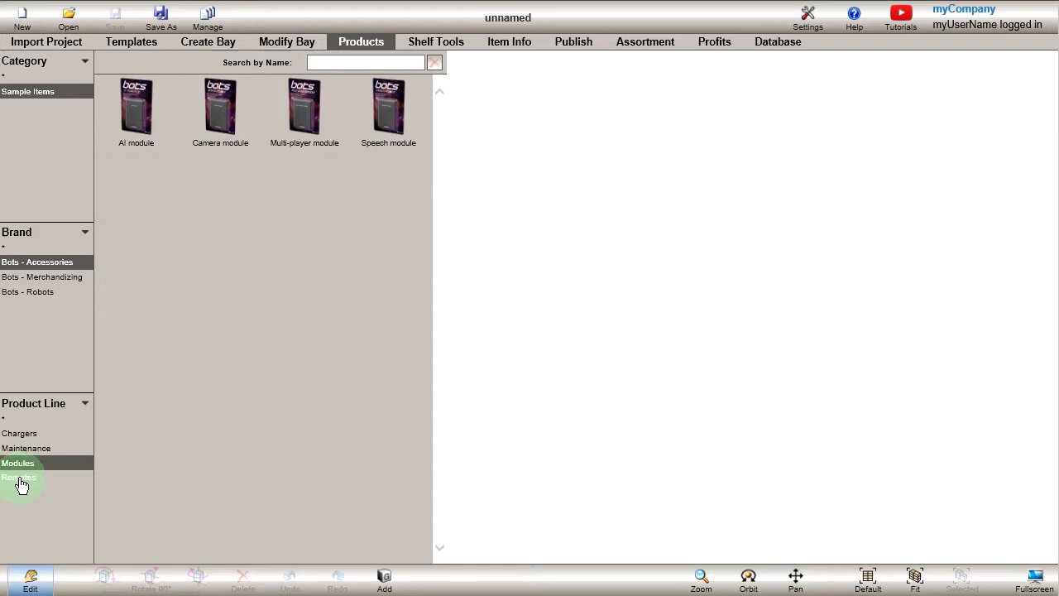
click(20, 477)
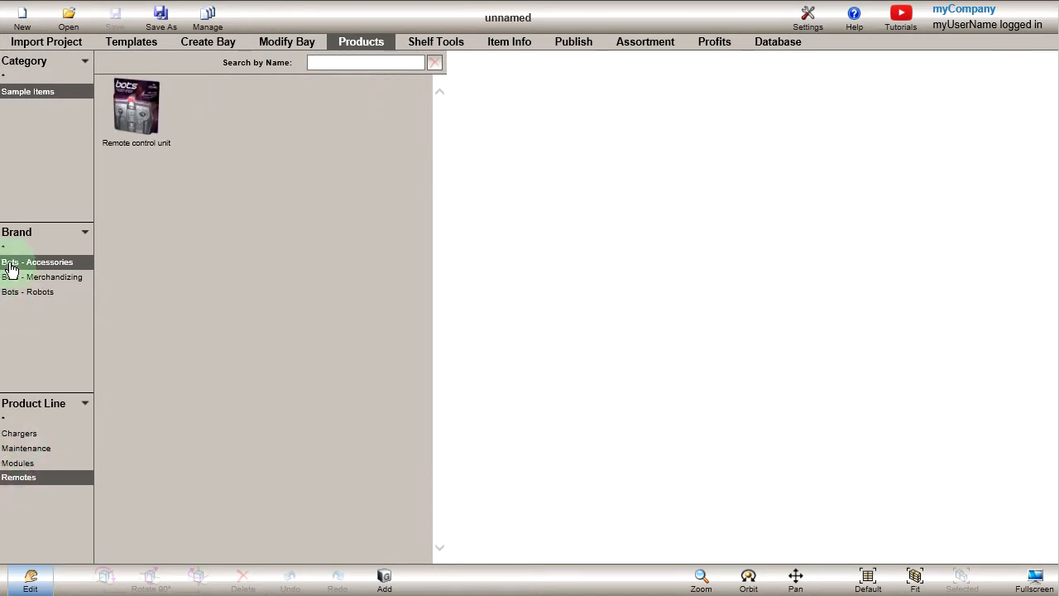
click(42, 276)
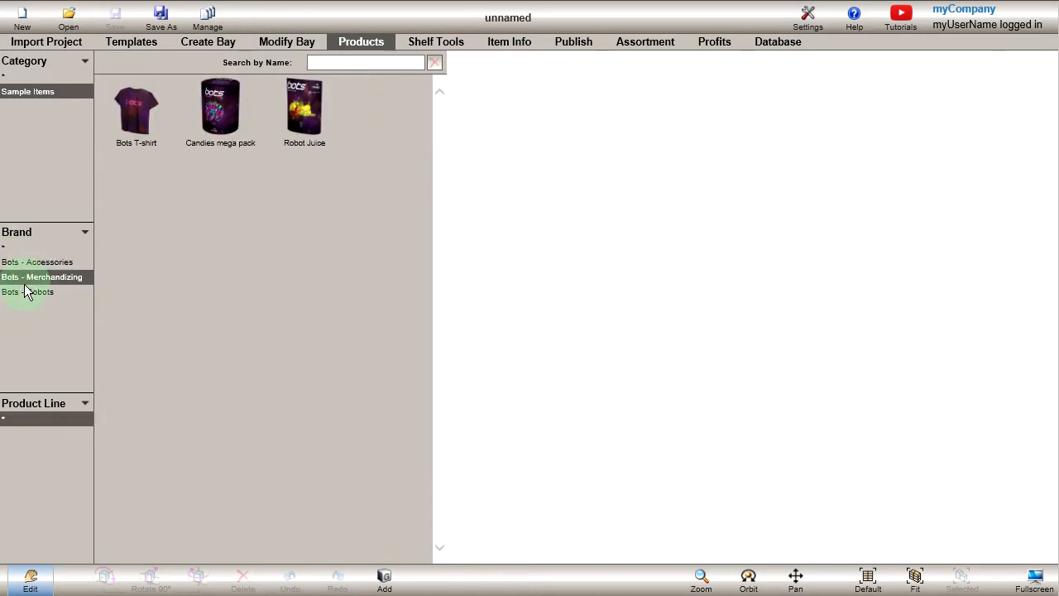
click(27, 291)
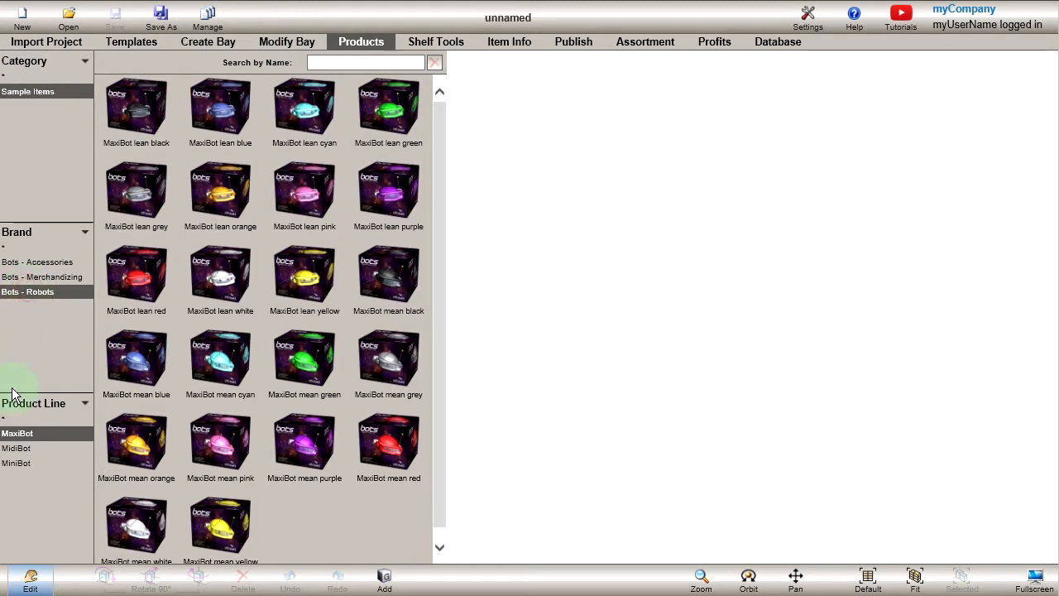
click(16, 447)
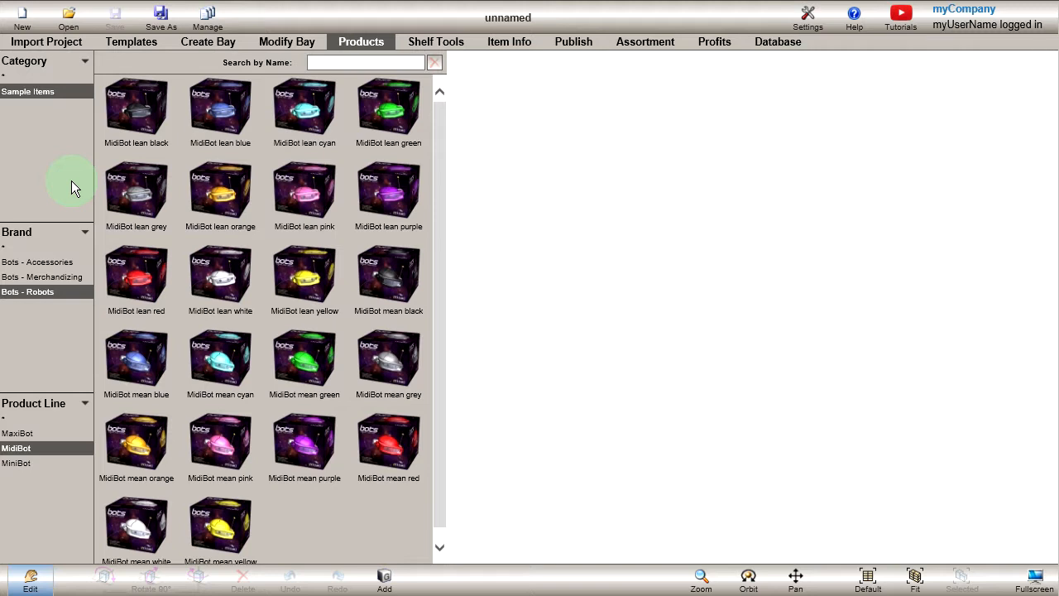
mouse_move(777, 41)
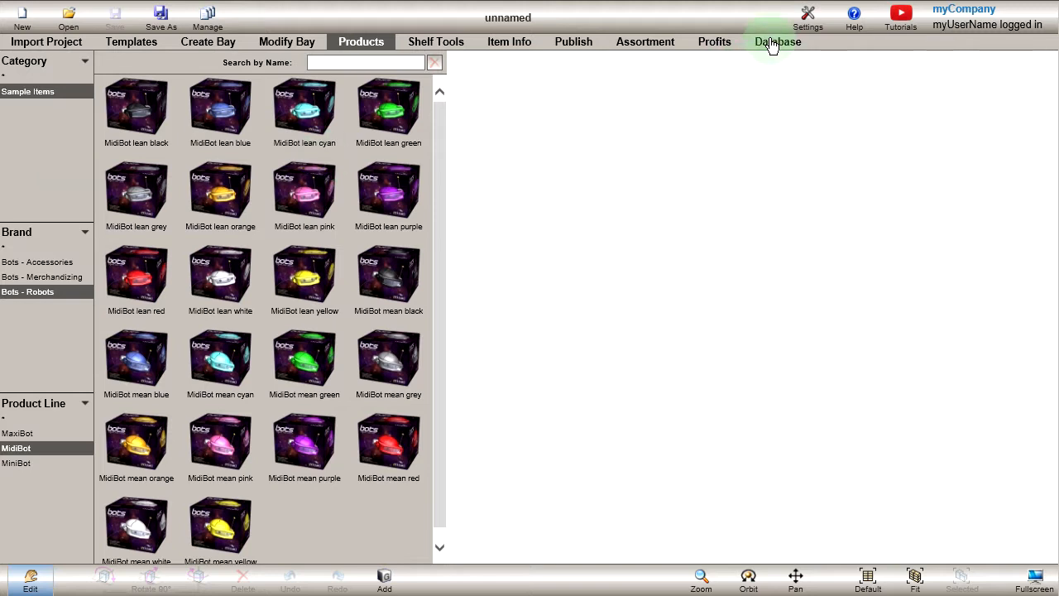
Open the database editor, view the Candies mega pack item, and filter to Maintenance.
click(777, 41)
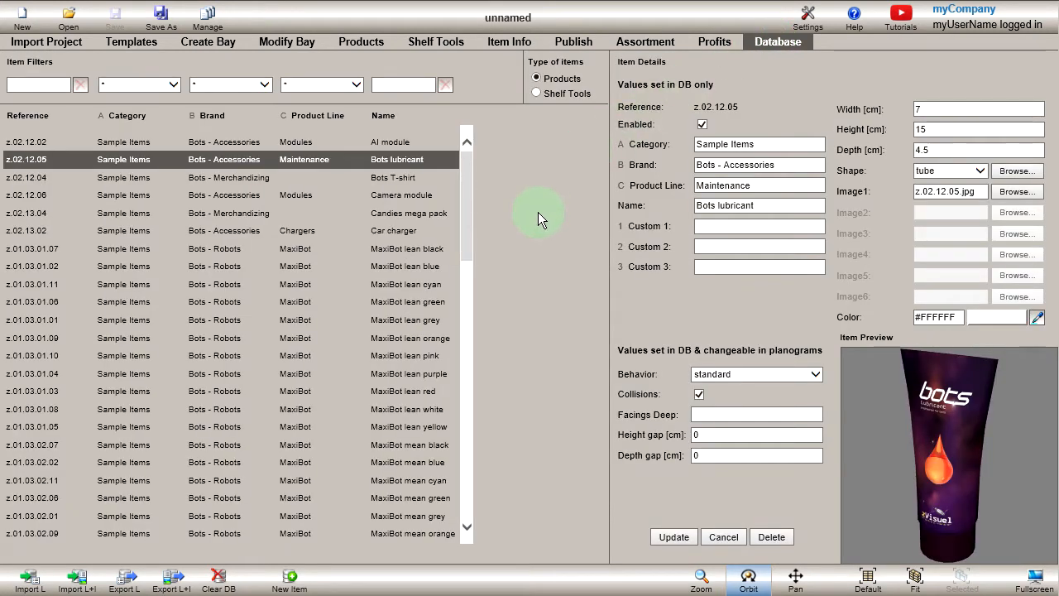
mouse_move(242, 181)
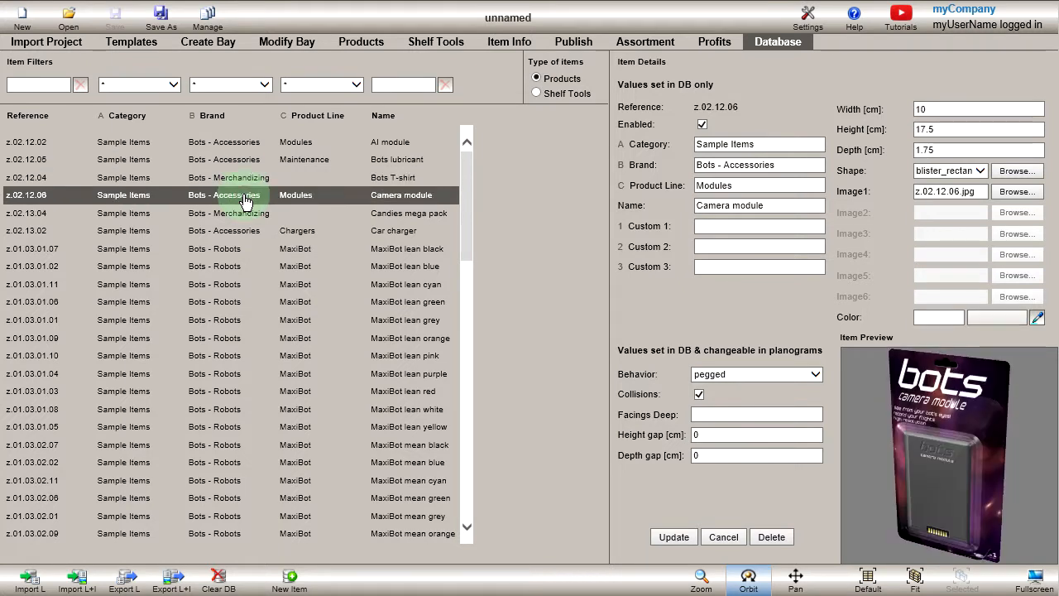
click(232, 213)
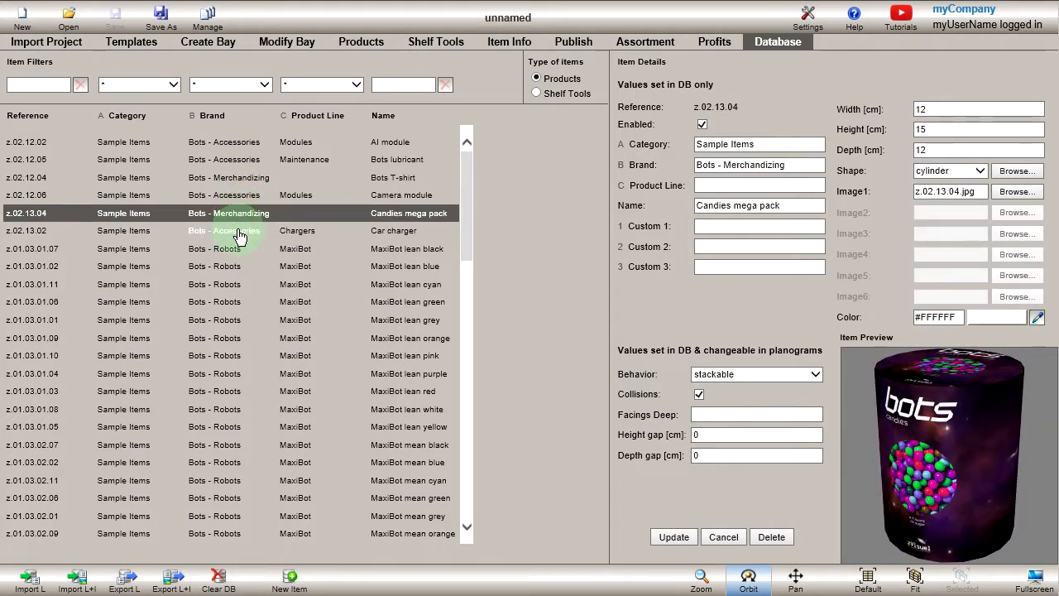
click(248, 230)
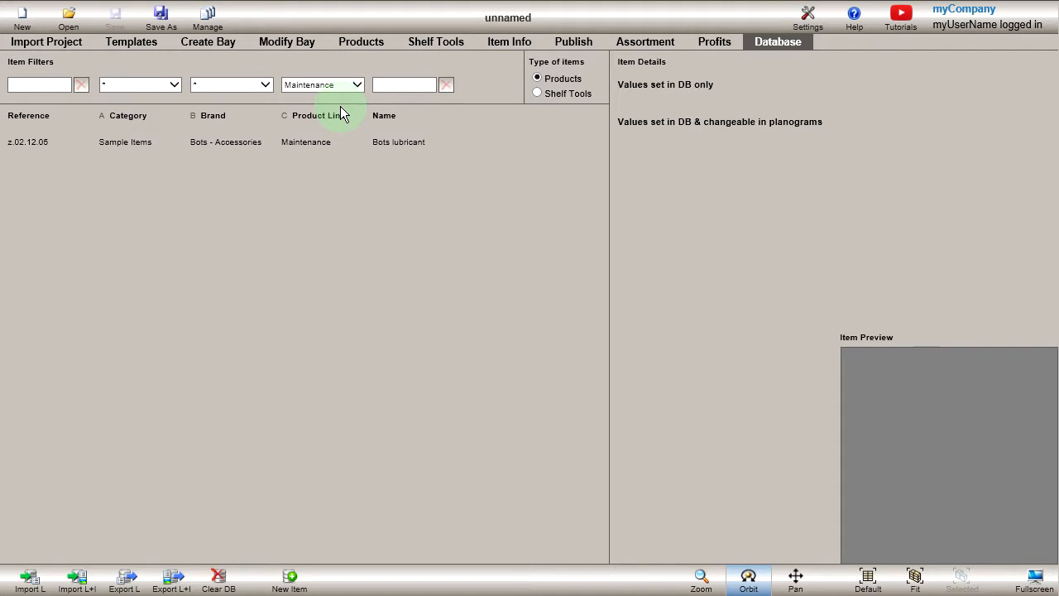
Show the Bots lubricant record's details and tube preview.
click(305, 142)
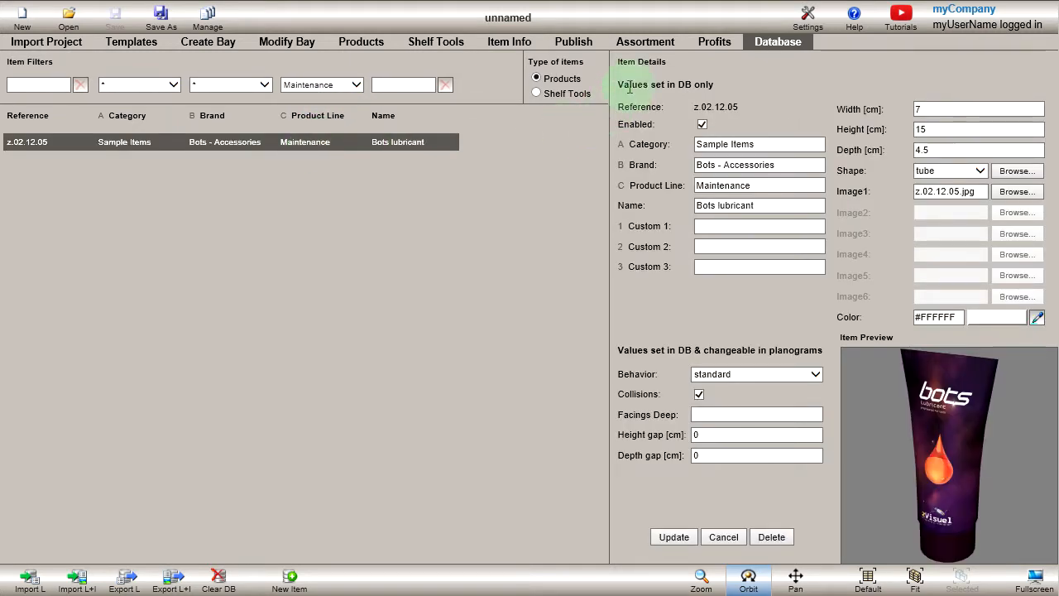
mouse_move(579, 269)
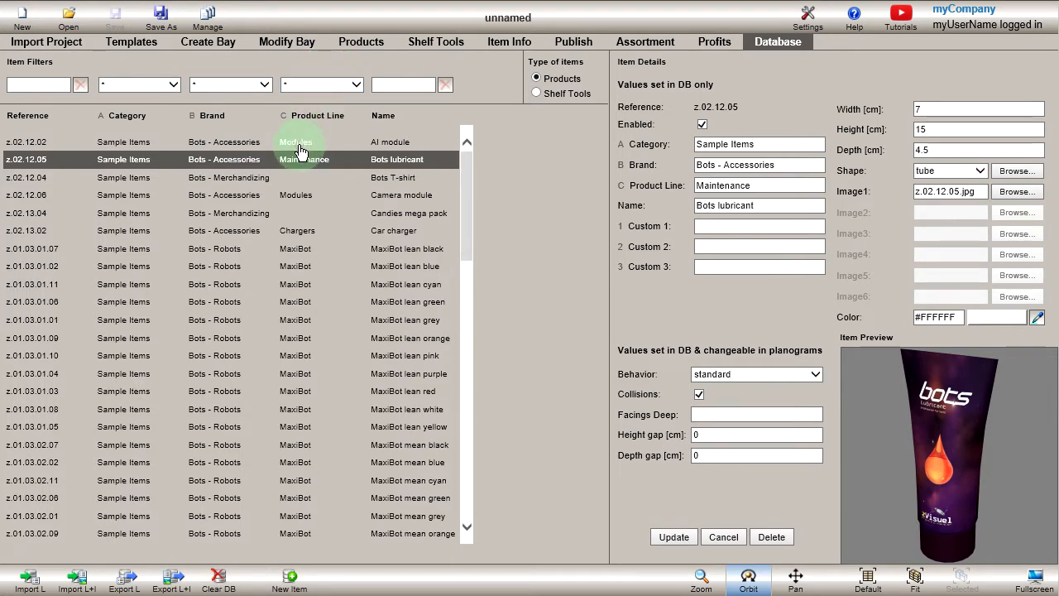
Open the AI module record and review its Reference, Enabled and Product Line fields.
click(26, 141)
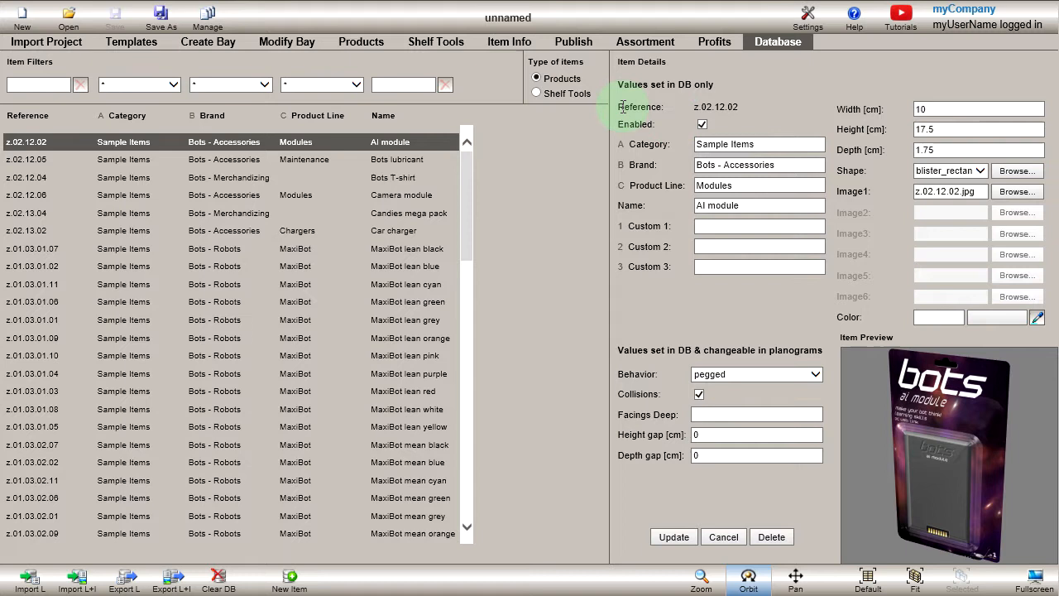
double_click(639, 107)
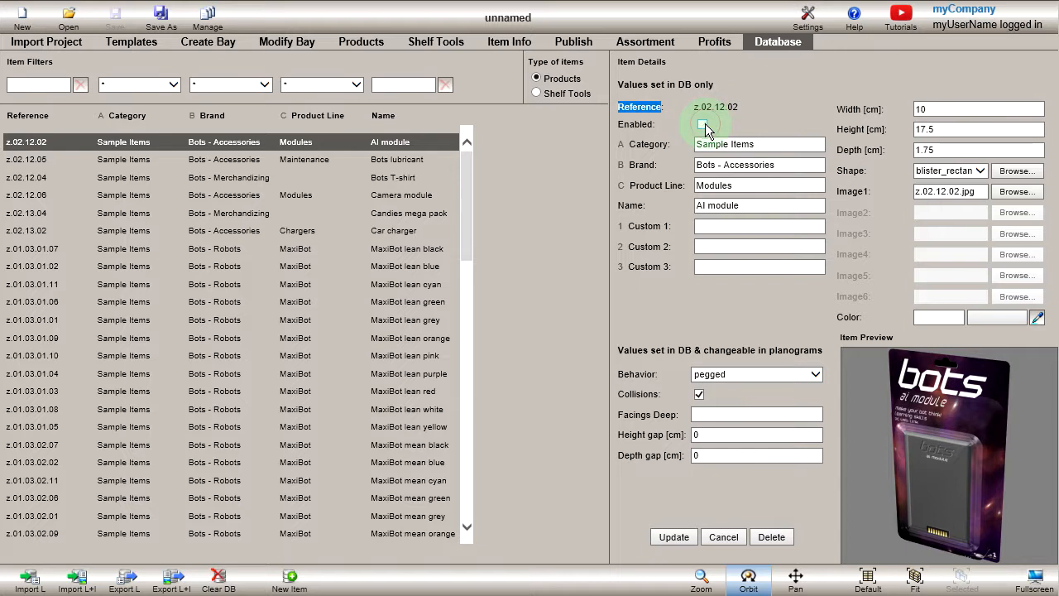
click(702, 124)
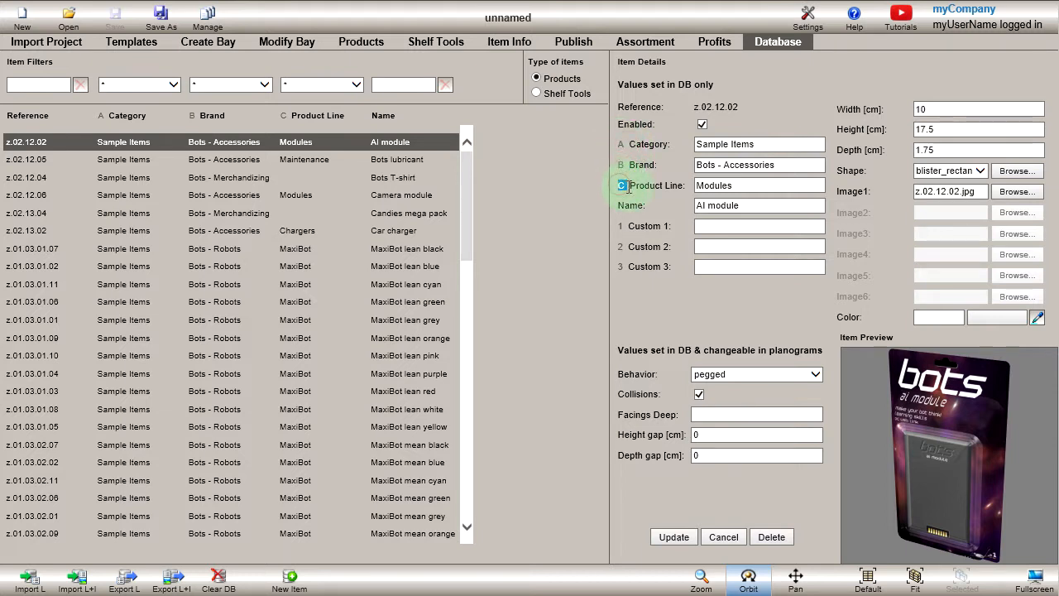
mouse_move(669, 180)
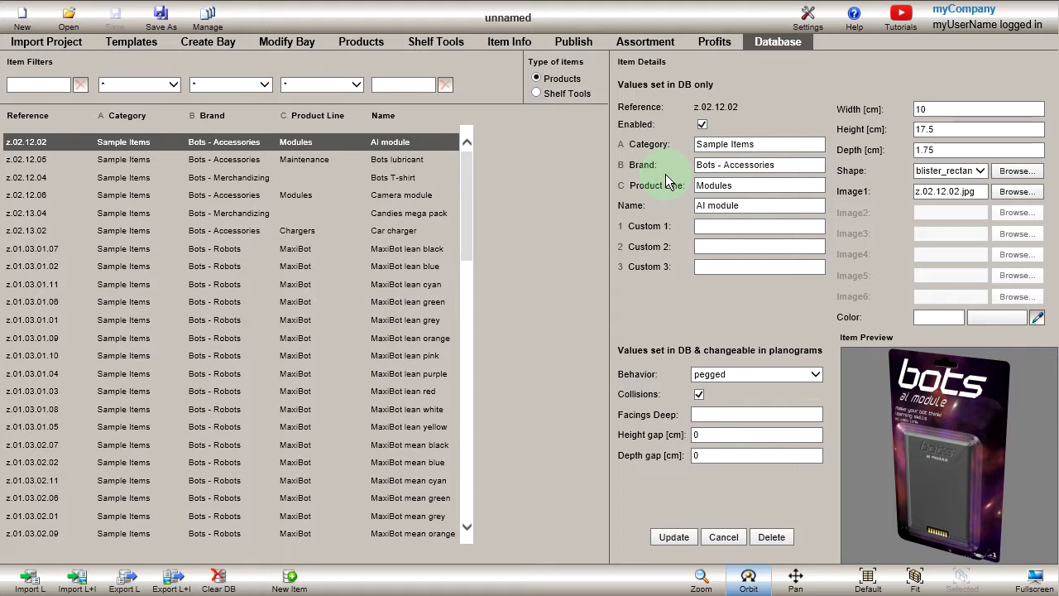
mouse_move(807, 15)
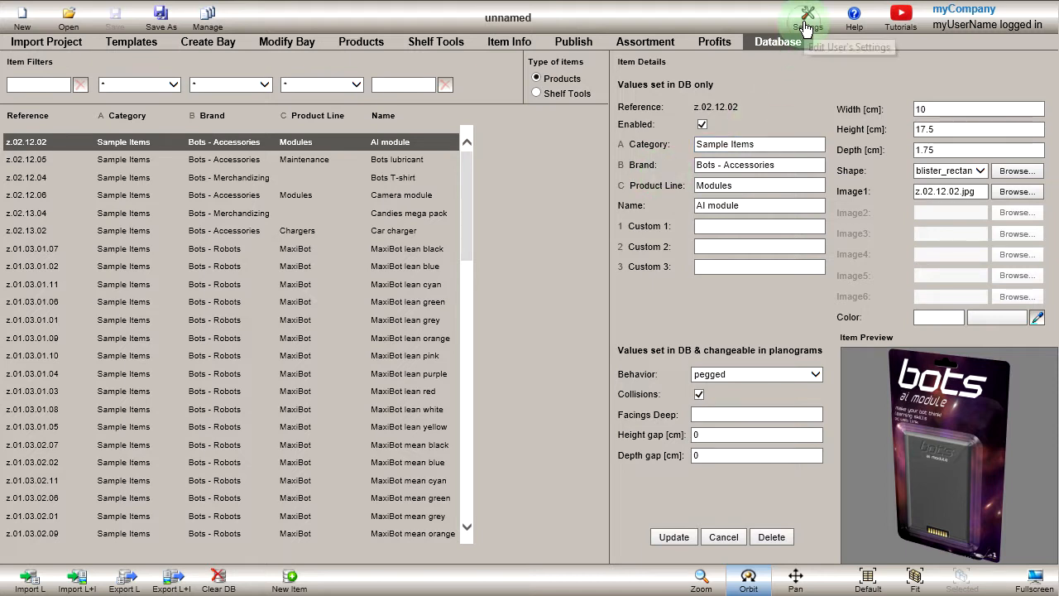
In Settings, set classification property B to Subcategory.
click(807, 13)
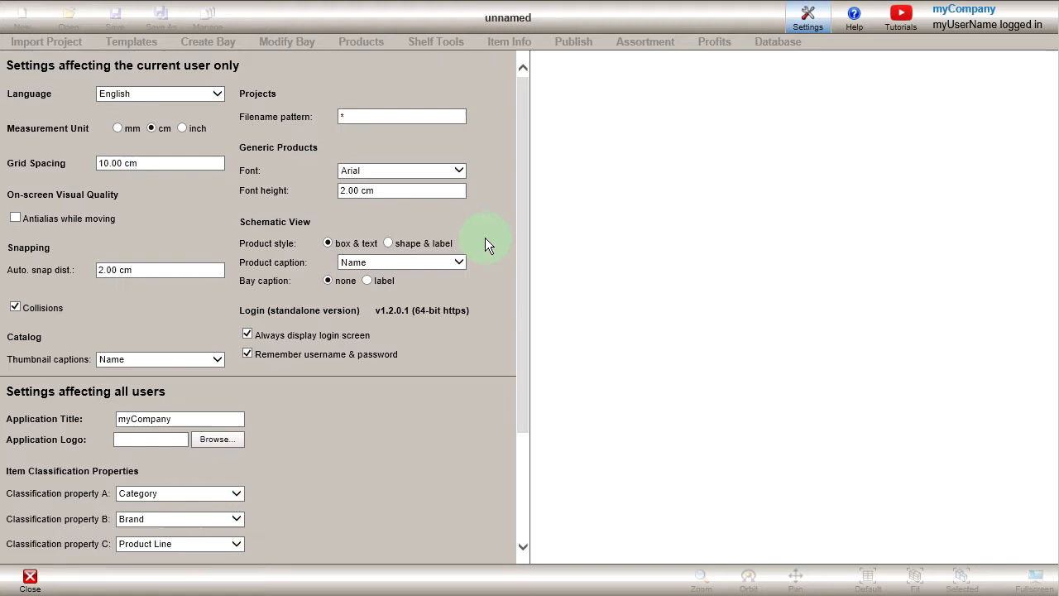
scroll(down, 3)
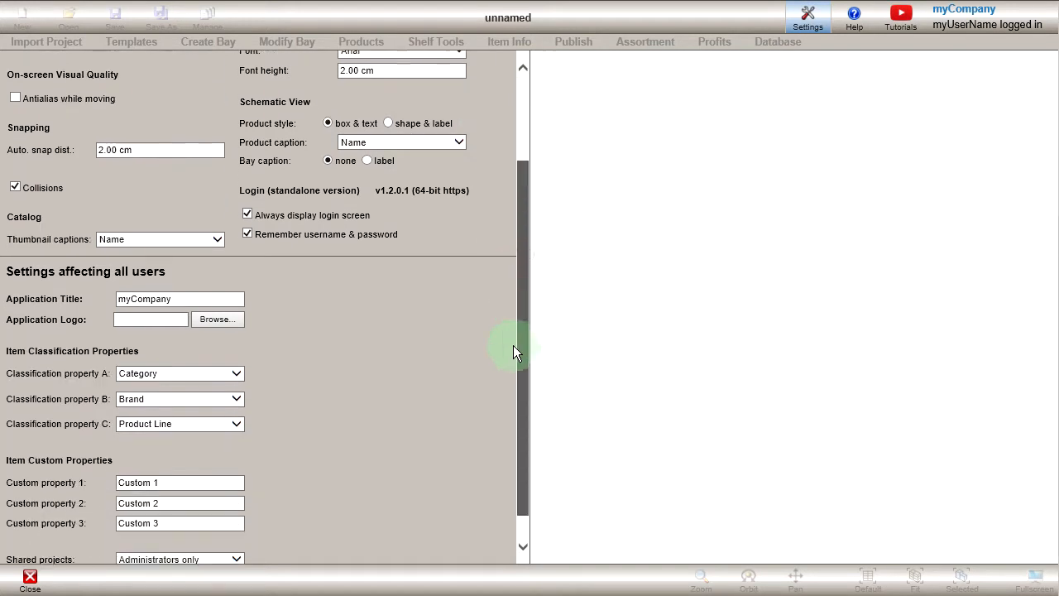
scroll(down, 3)
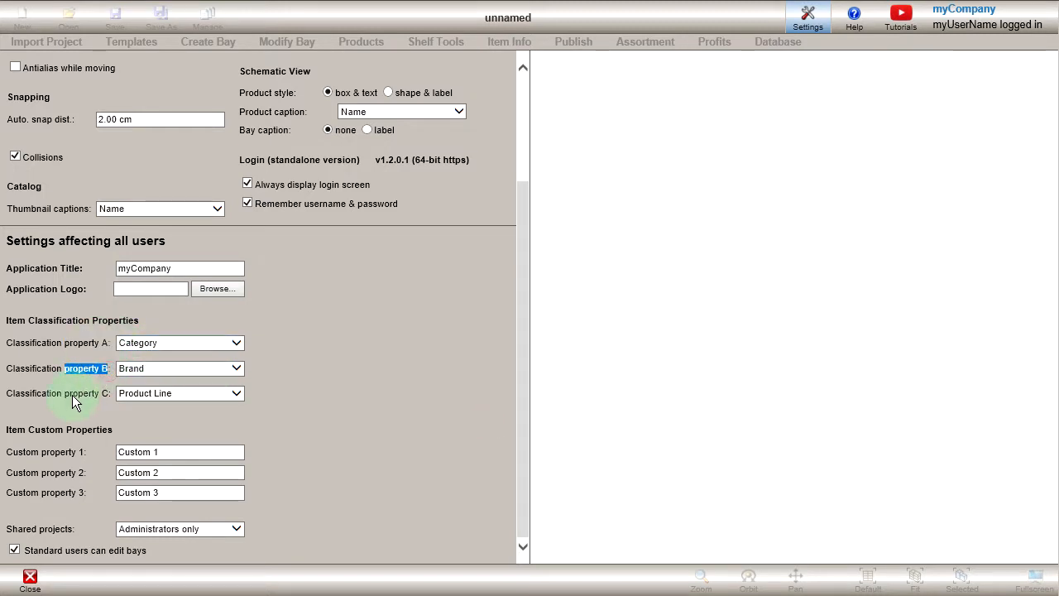
click(174, 393)
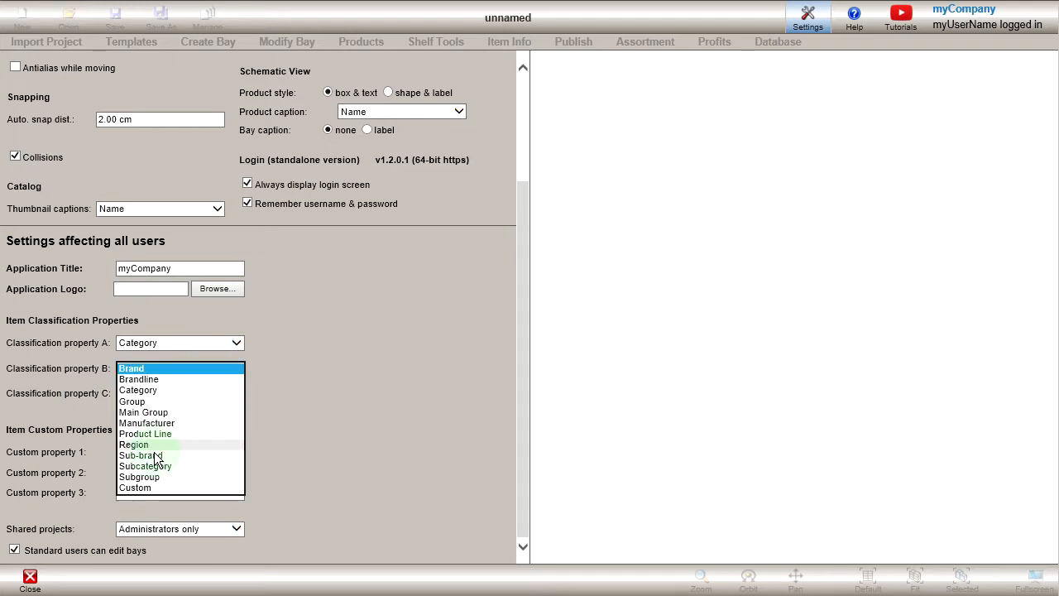
click(145, 465)
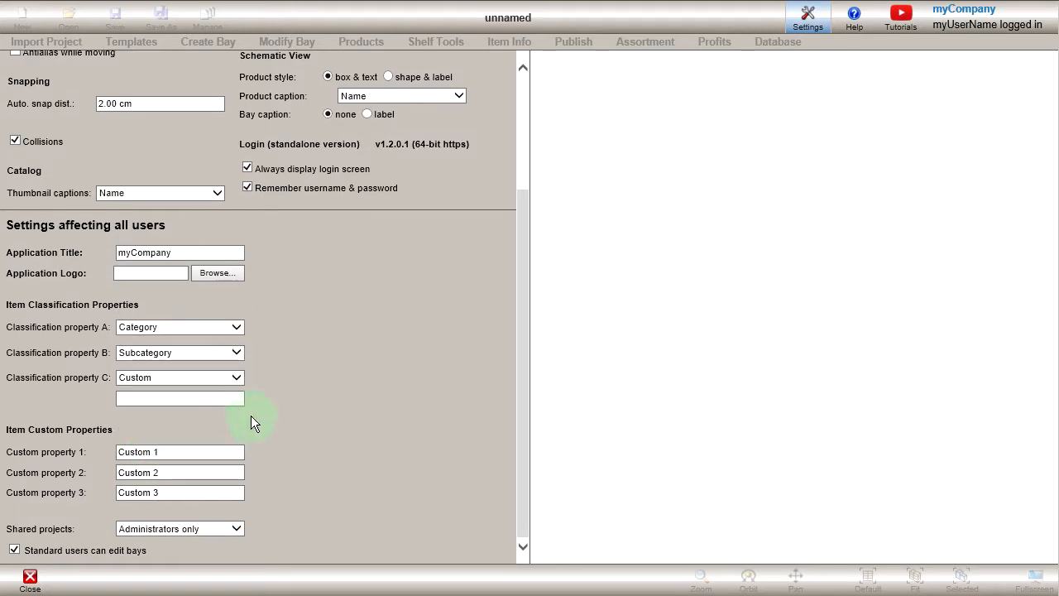
Label the custom classification 'Family' and rename Custom property 1 to 'Weight'.
text(F)
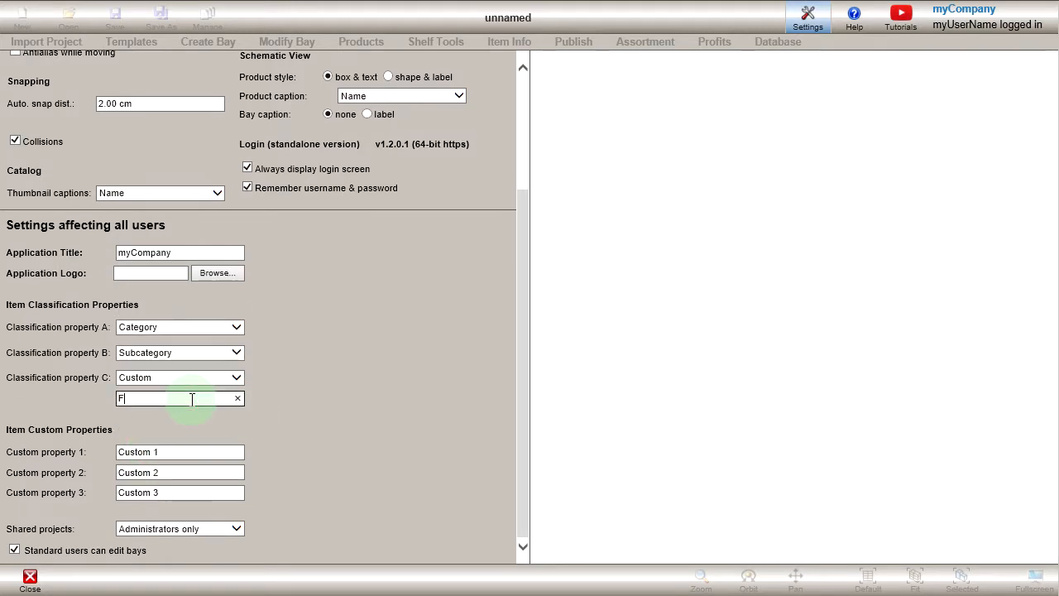
text(amily)
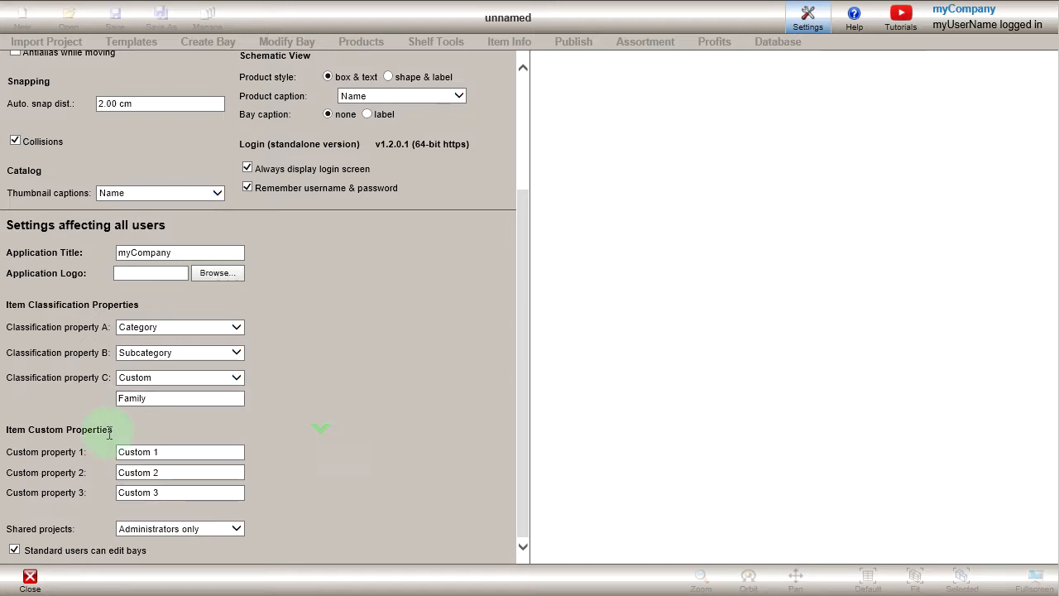
double_click(59, 428)
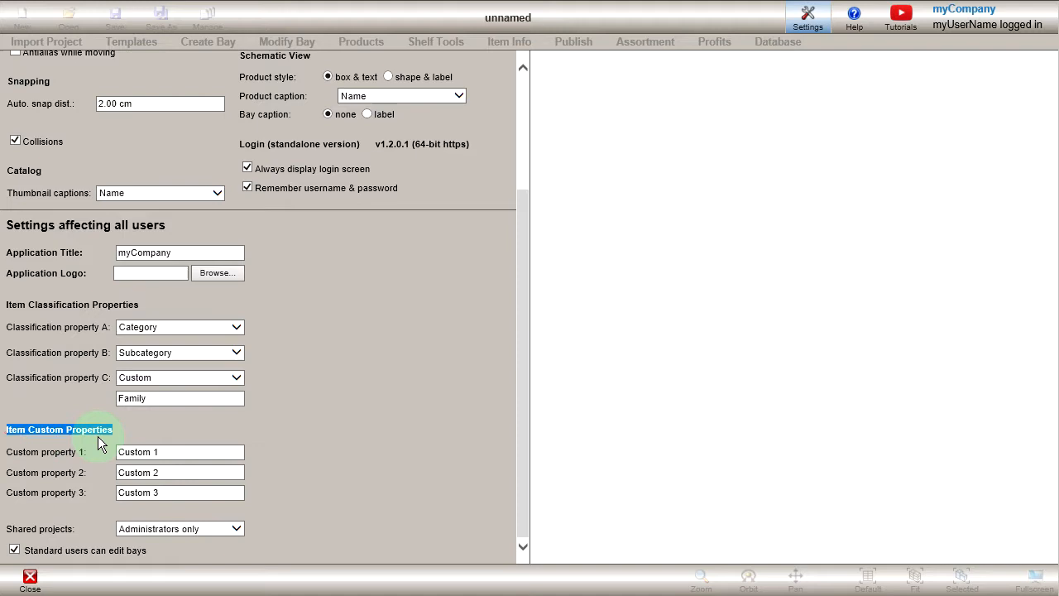
click(165, 452)
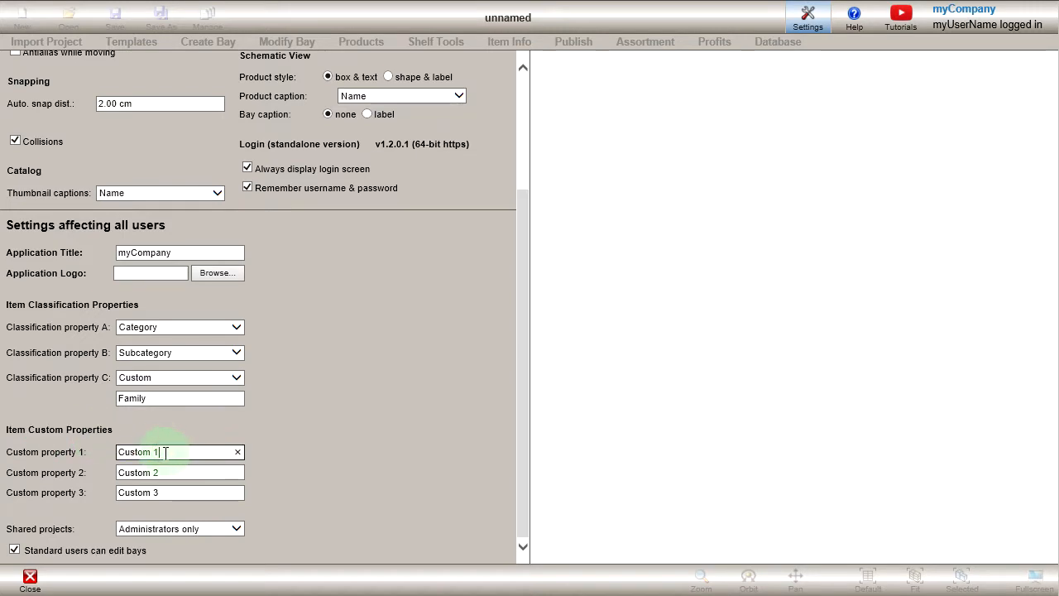
text(Weight)
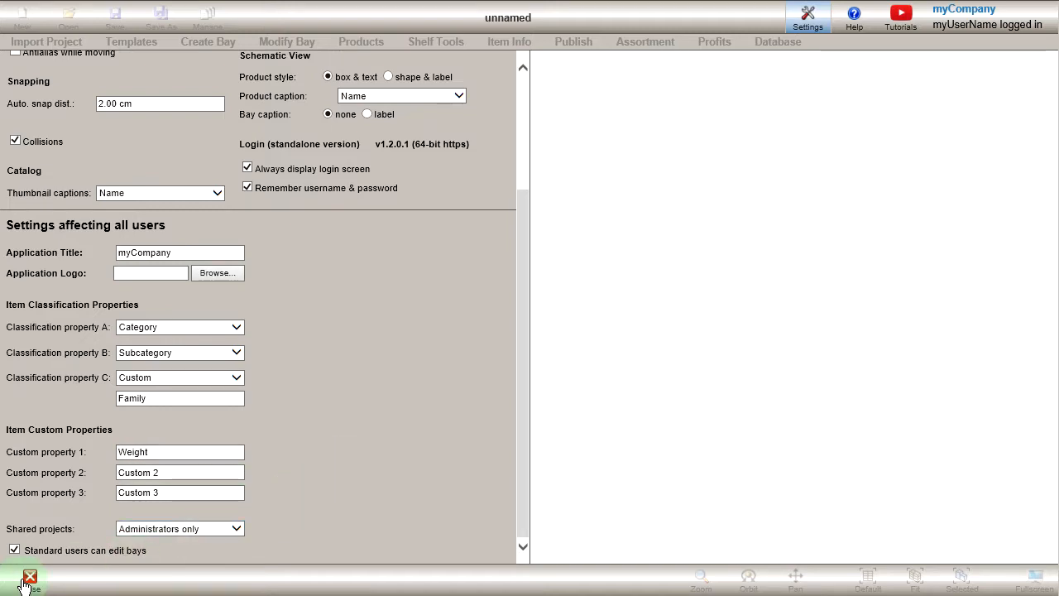
Leave Settings and review the AI module's Family and Name fields in the database.
click(776, 41)
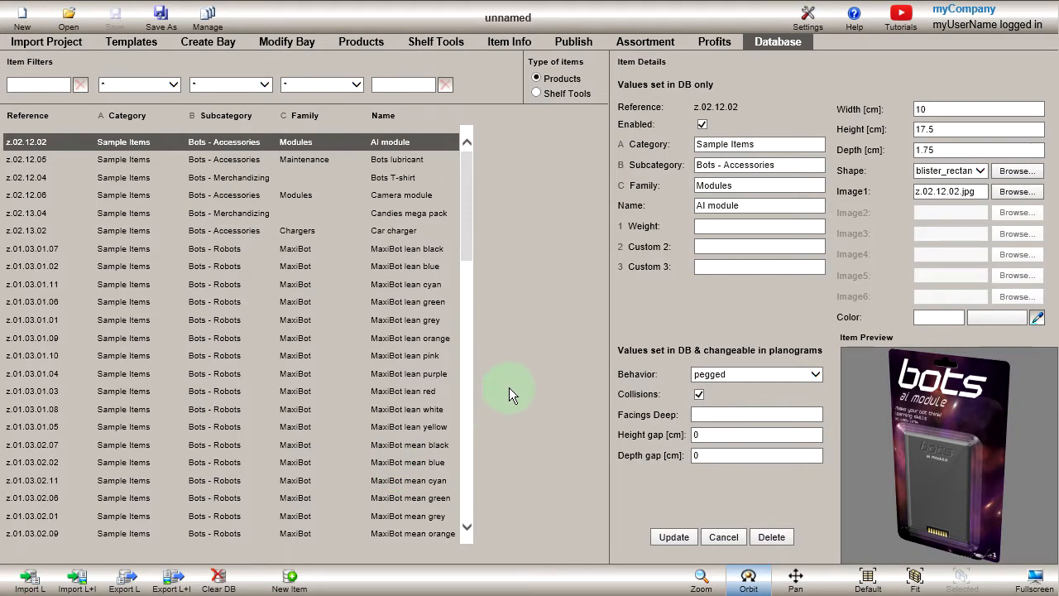
mouse_move(621, 170)
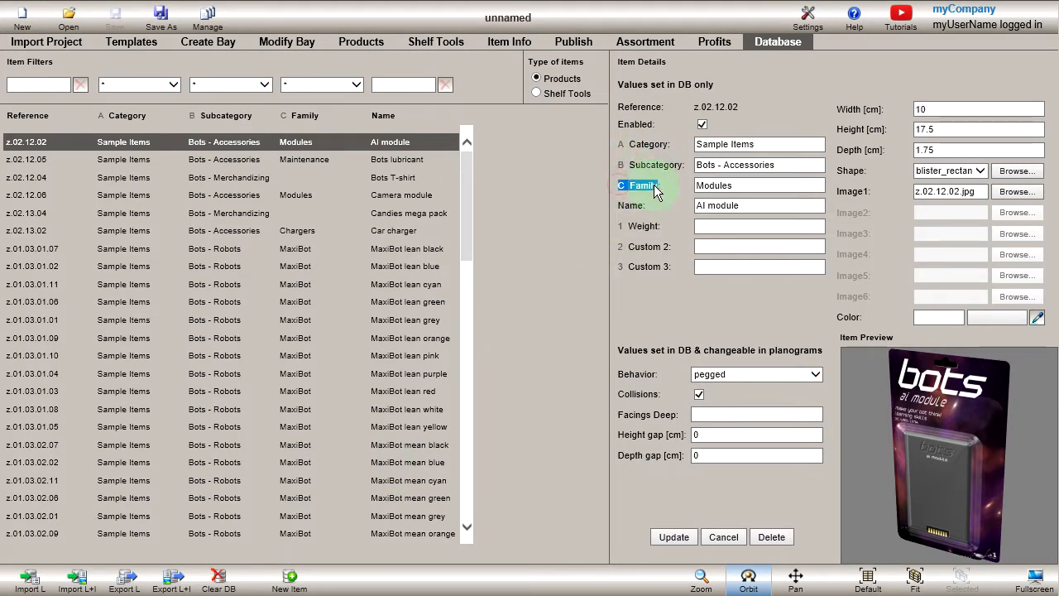
click(641, 226)
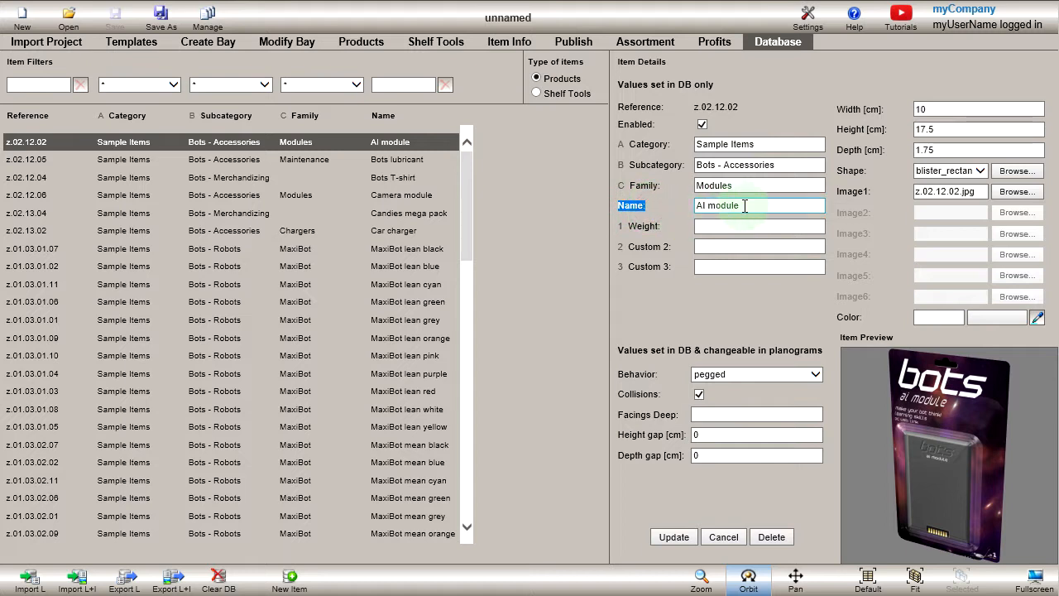
click(360, 41)
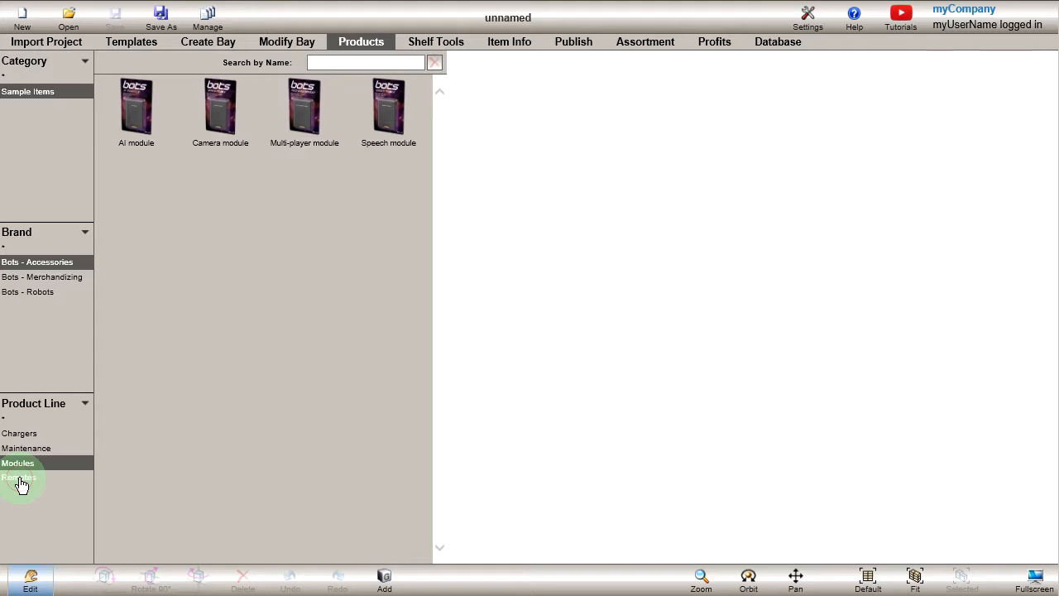
click(777, 42)
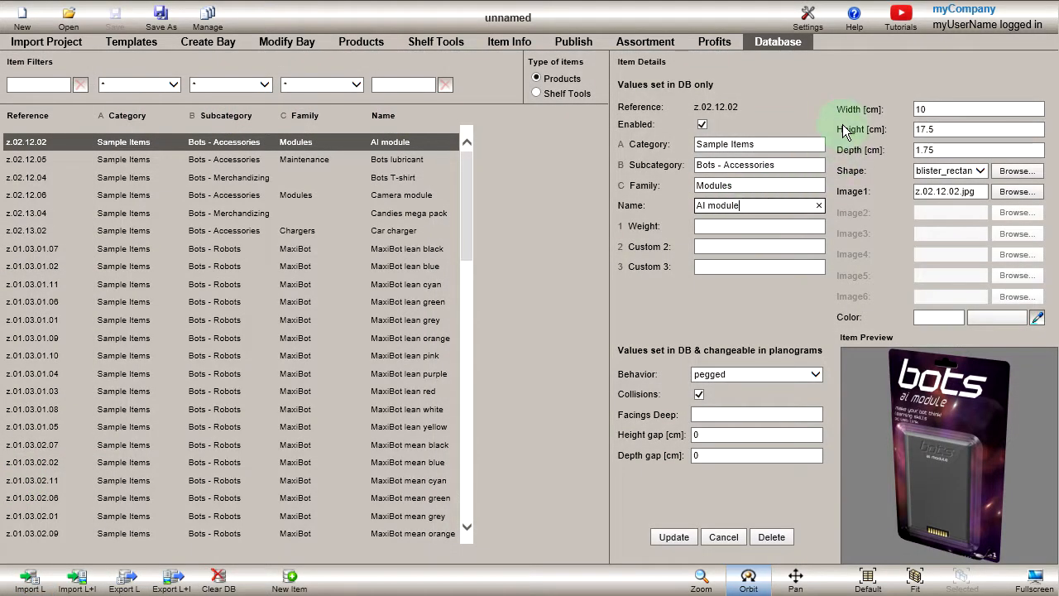
double_click(860, 129)
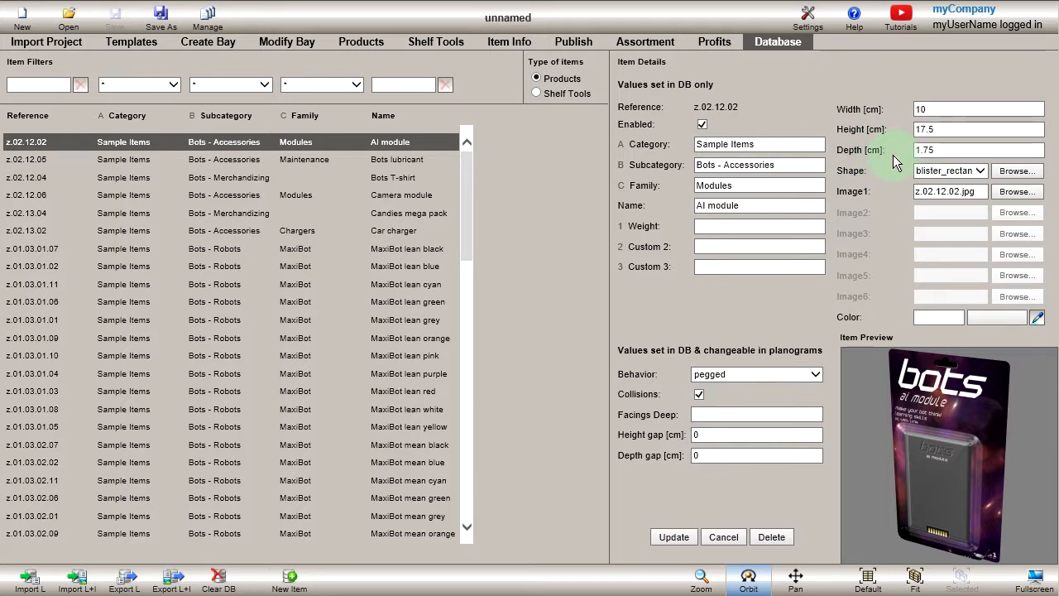
mouse_move(877, 167)
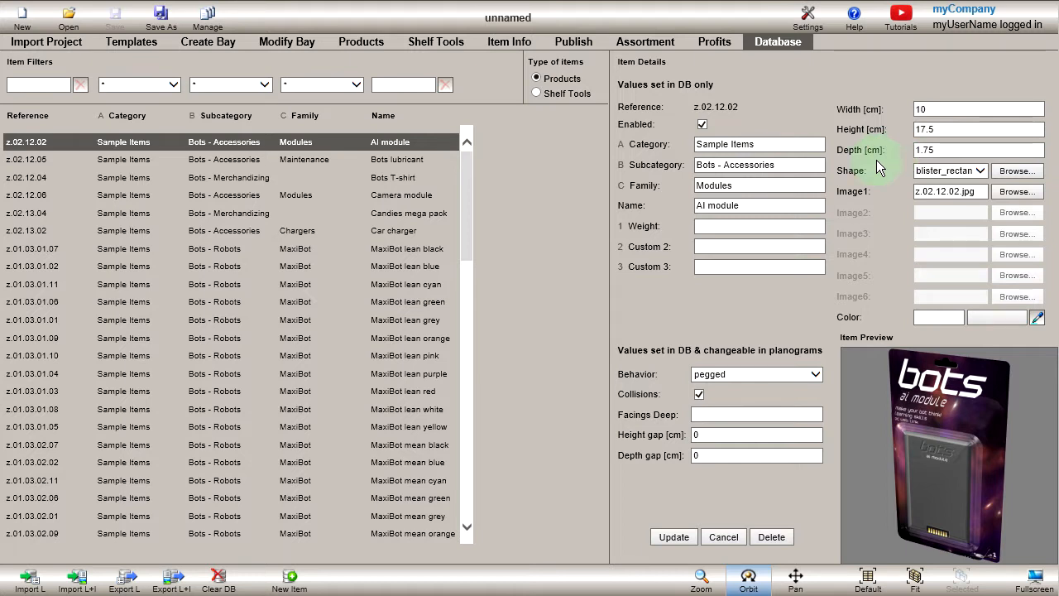
click(945, 171)
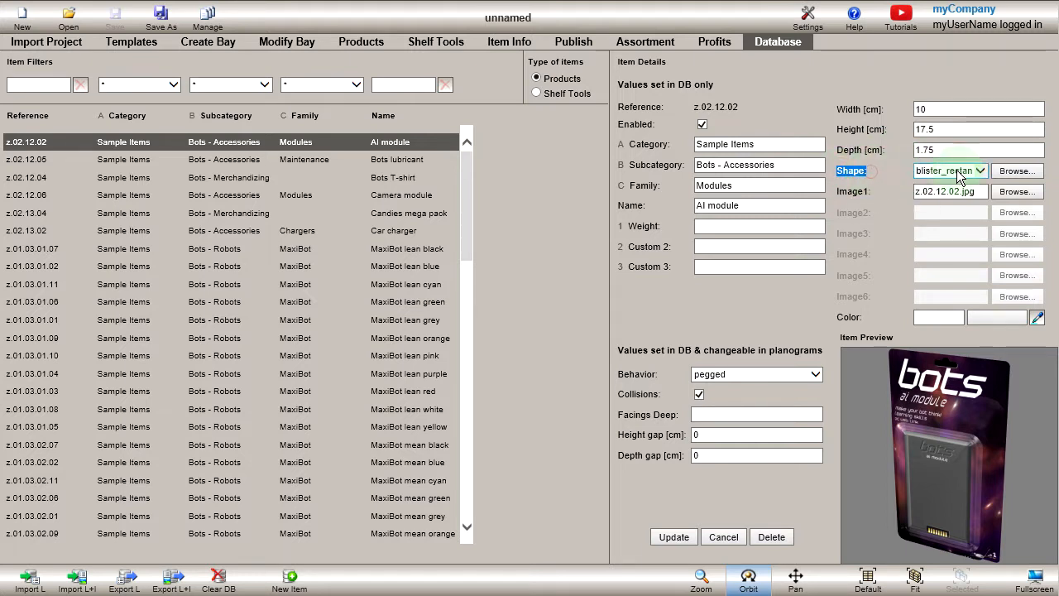
click(985, 171)
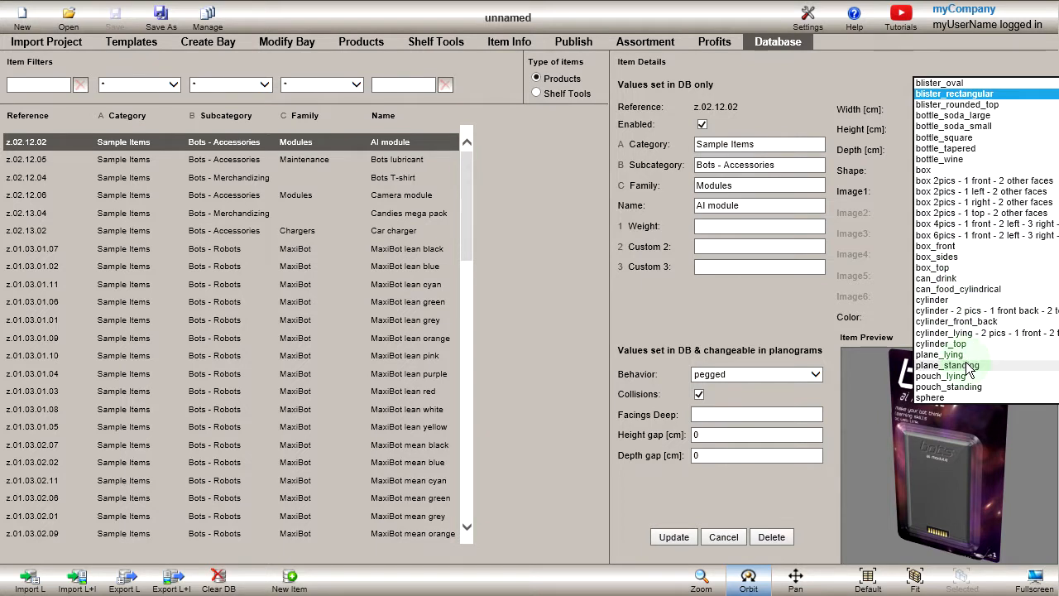
scroll(down, 3)
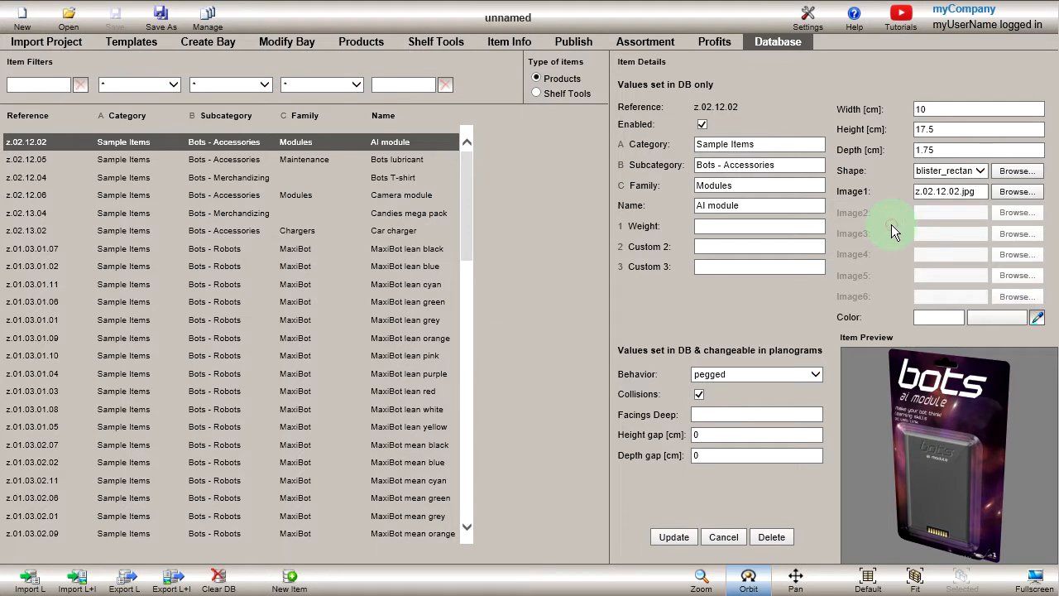
mouse_move(1017, 170)
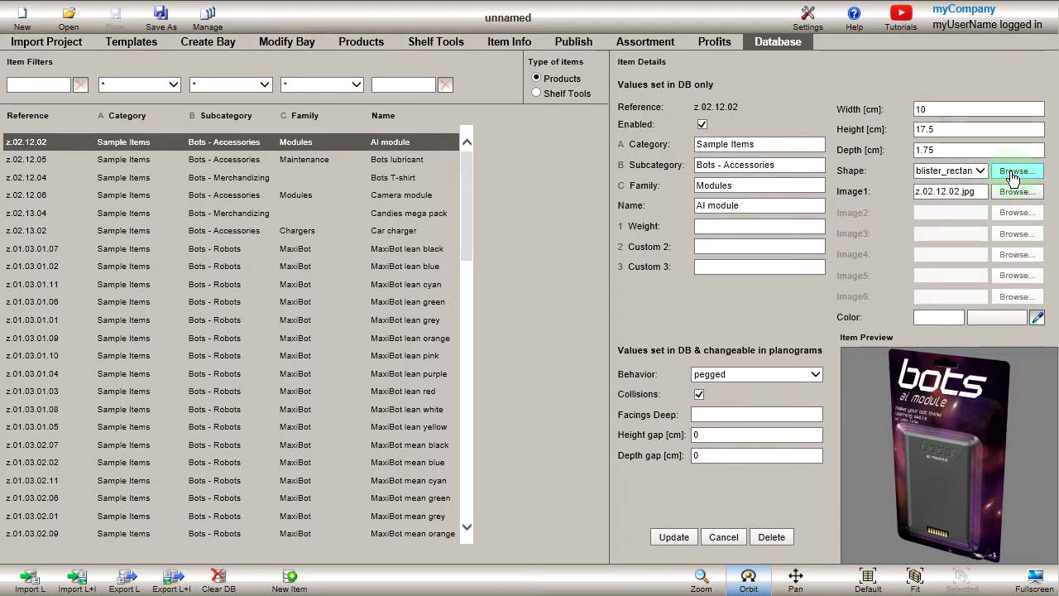
click(1016, 170)
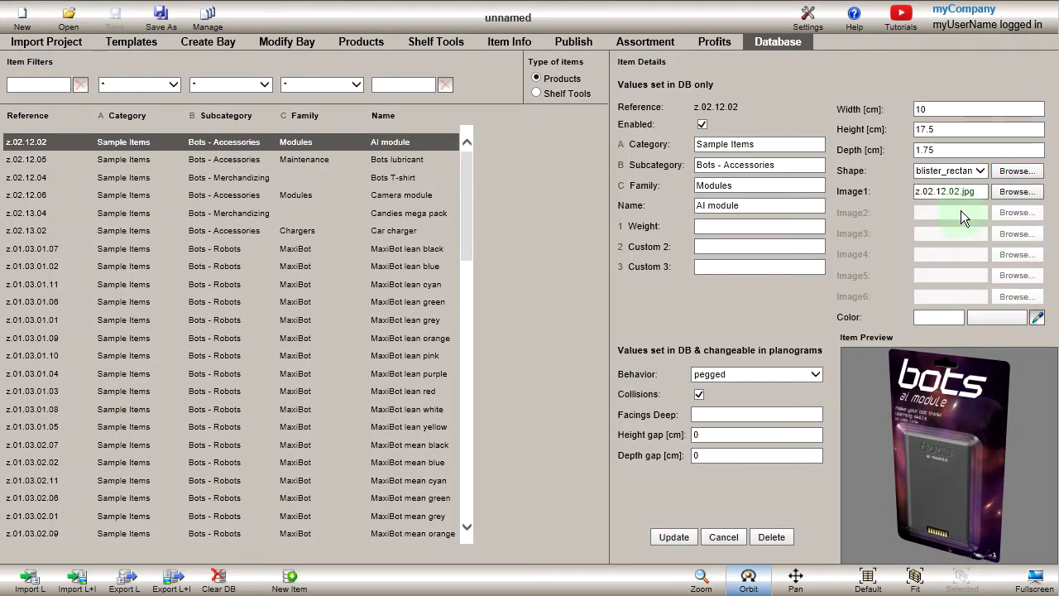
click(852, 191)
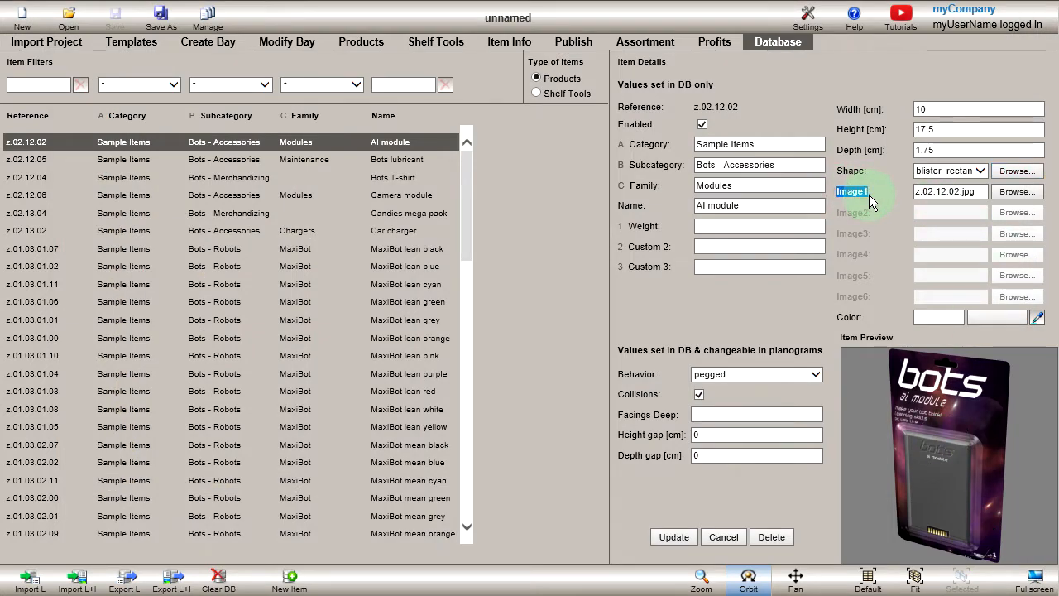
click(1017, 191)
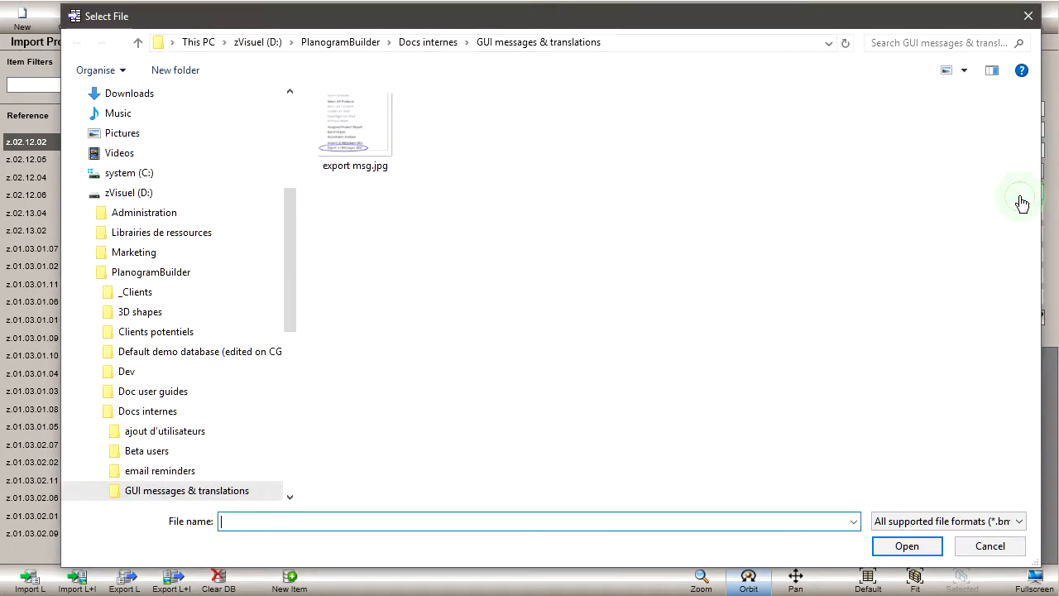
mouse_move(793, 413)
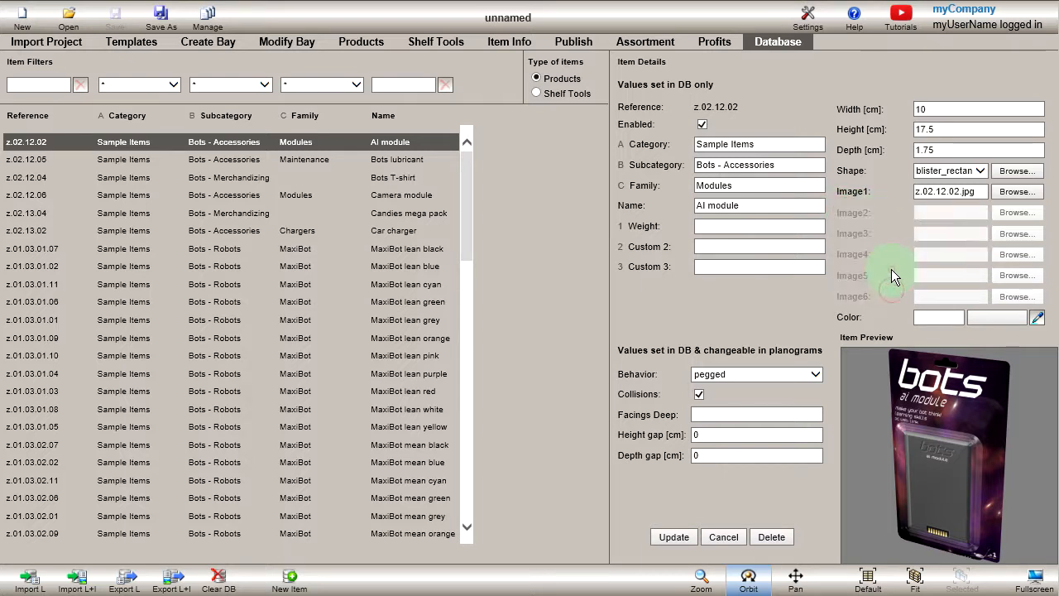
mouse_move(856, 323)
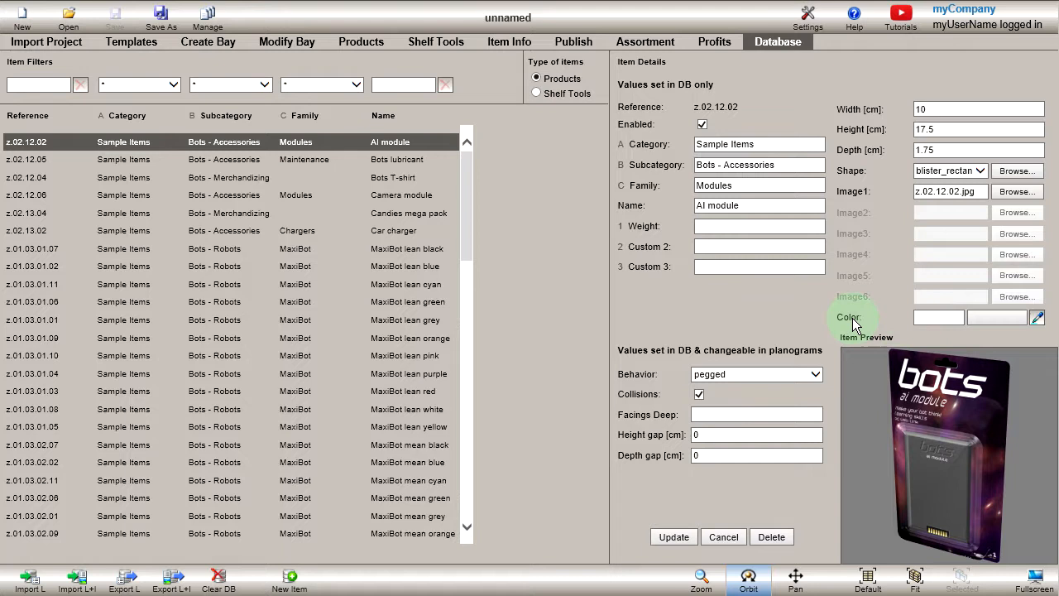
click(997, 317)
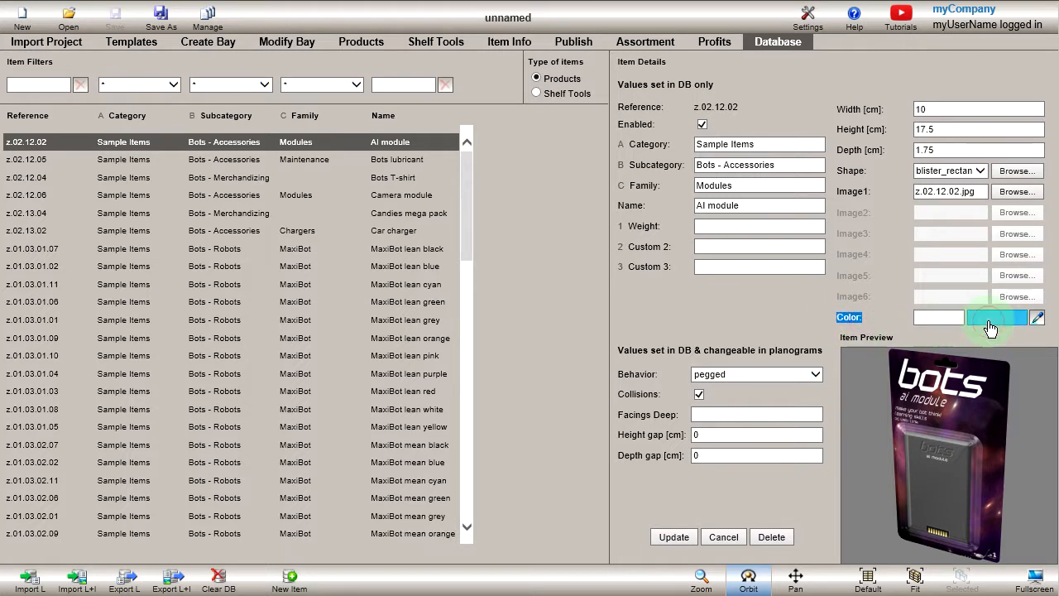
click(1036, 317)
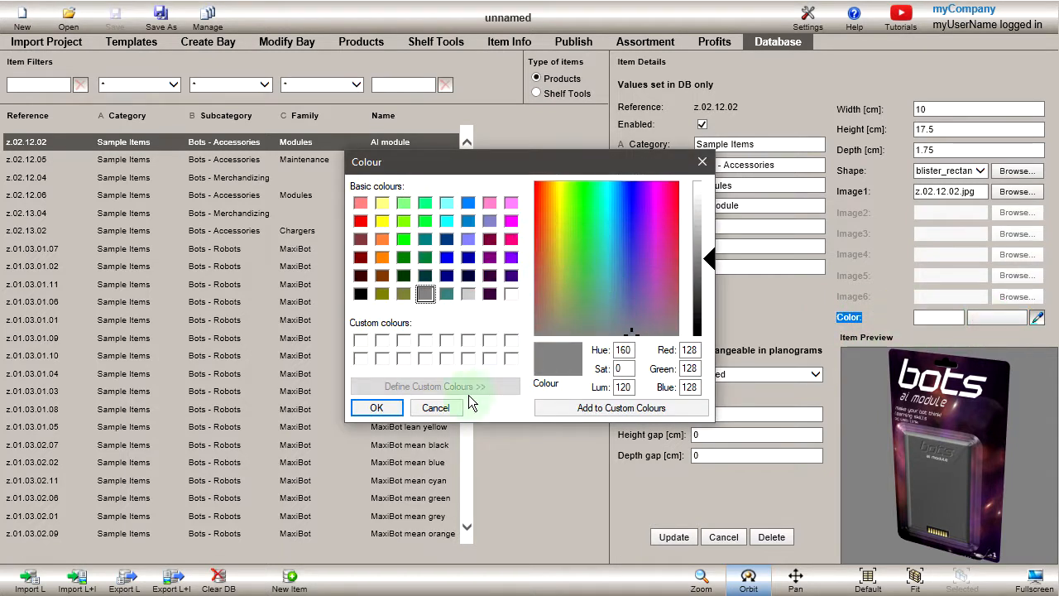
click(436, 407)
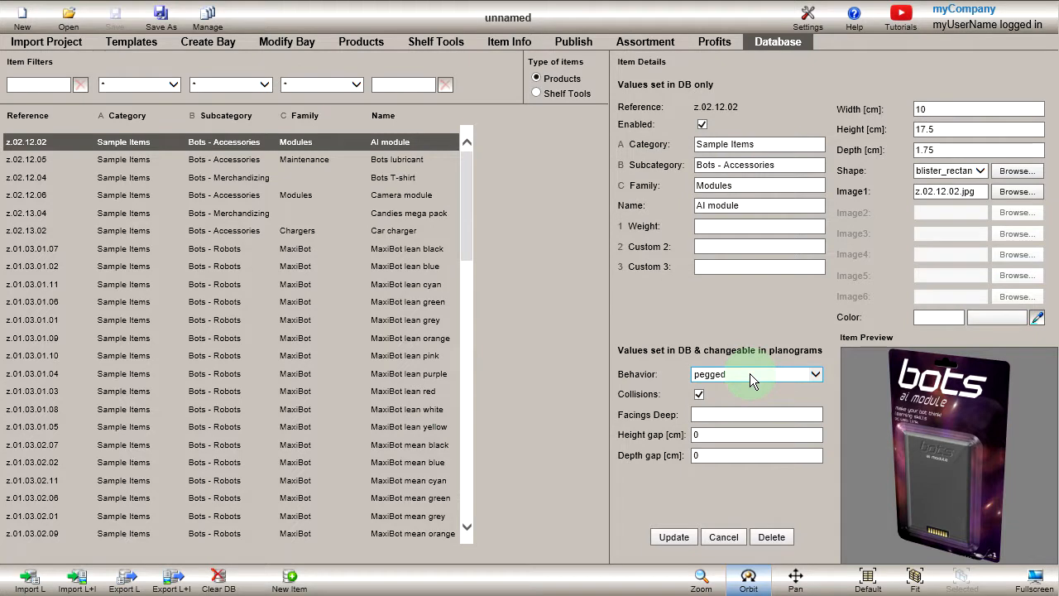
click(814, 374)
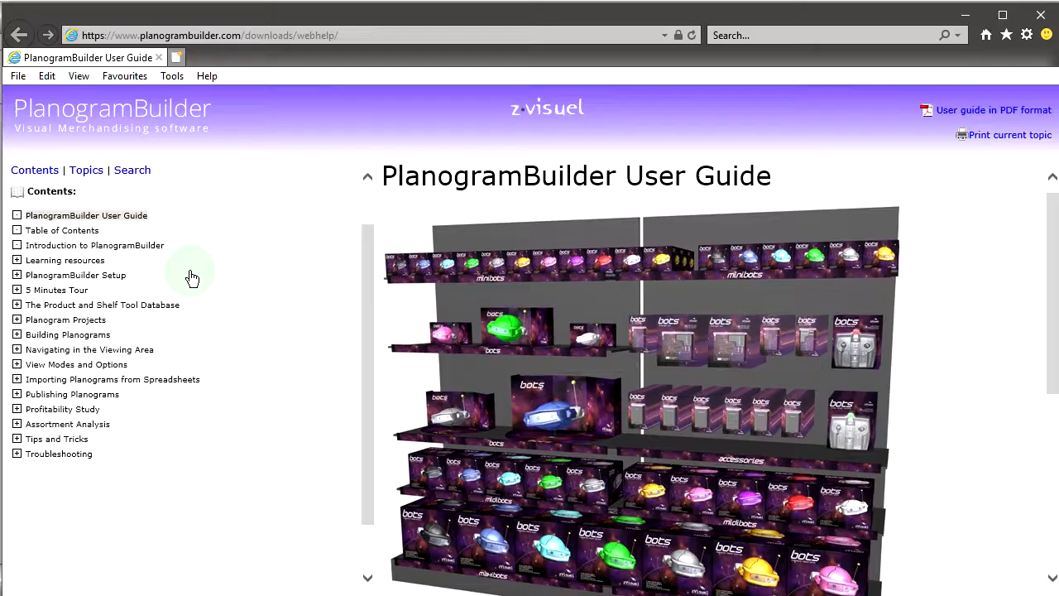
Open the item properties reference, then the 3D Shapes and Available Product Behaviors pages.
click(17, 304)
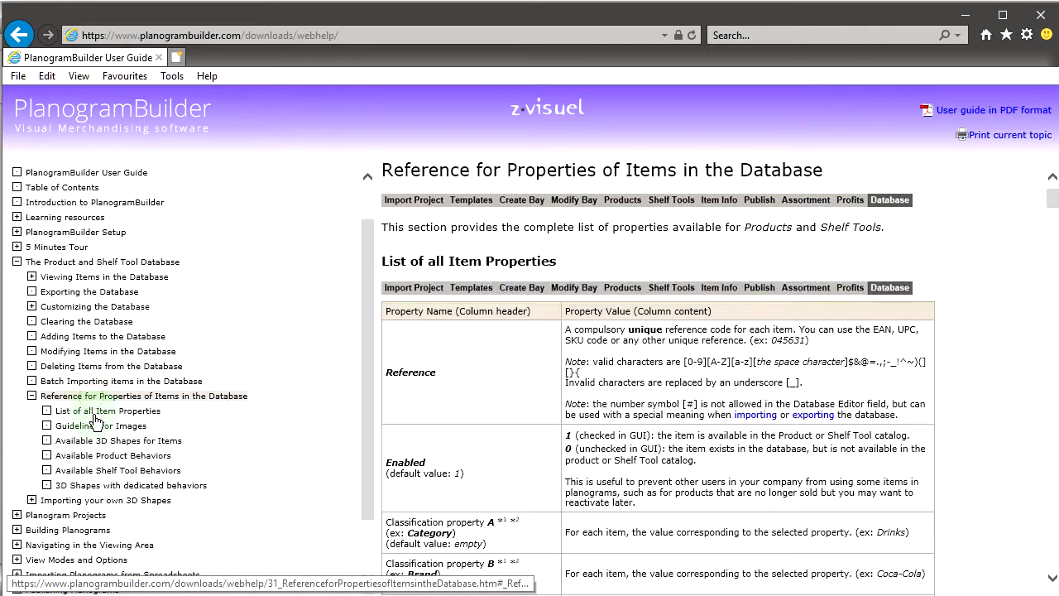
scroll(down, 3)
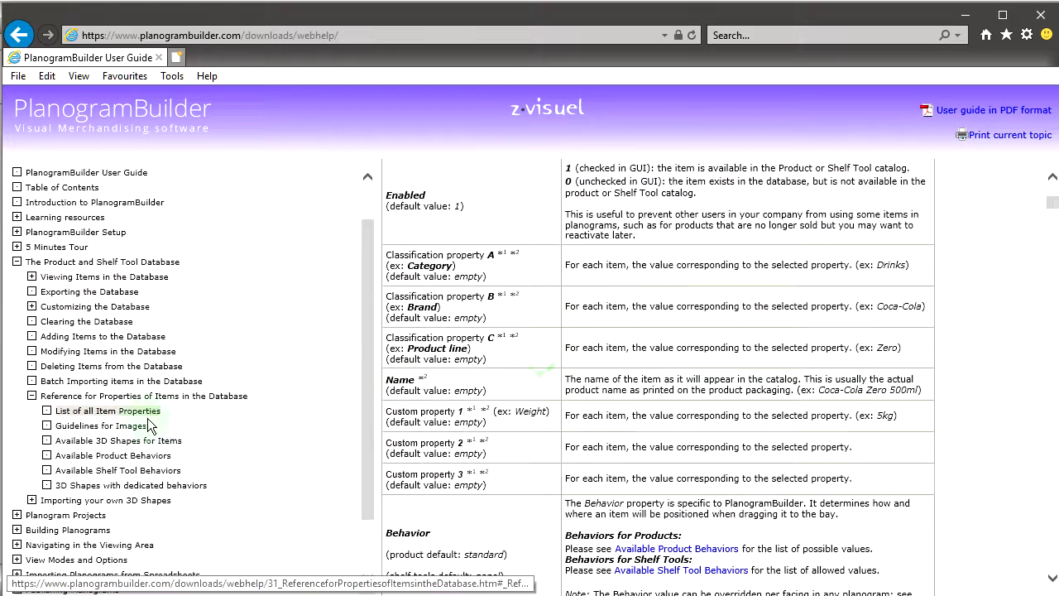
click(100, 425)
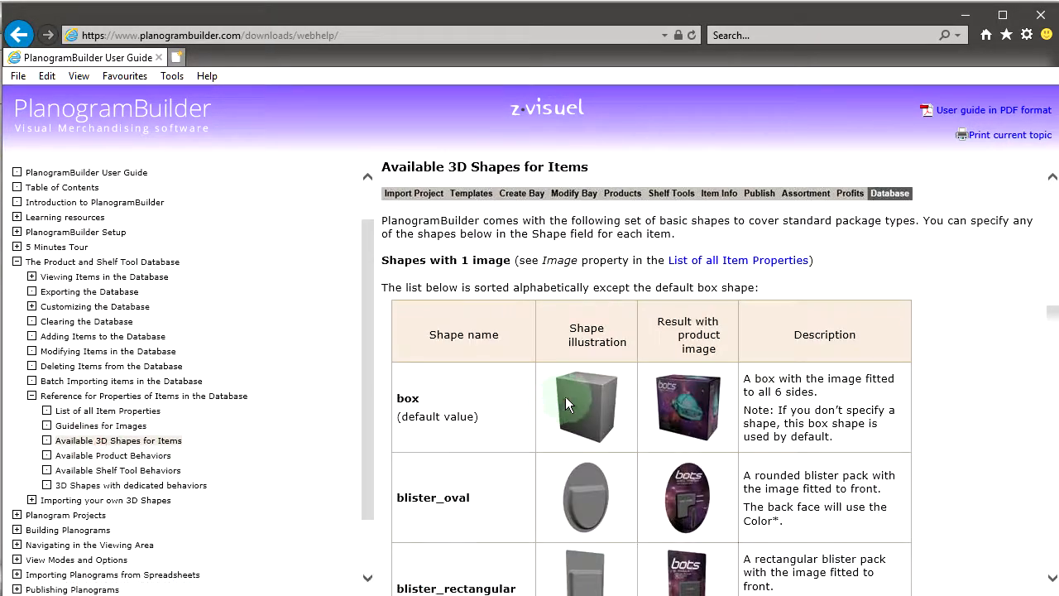
click(114, 455)
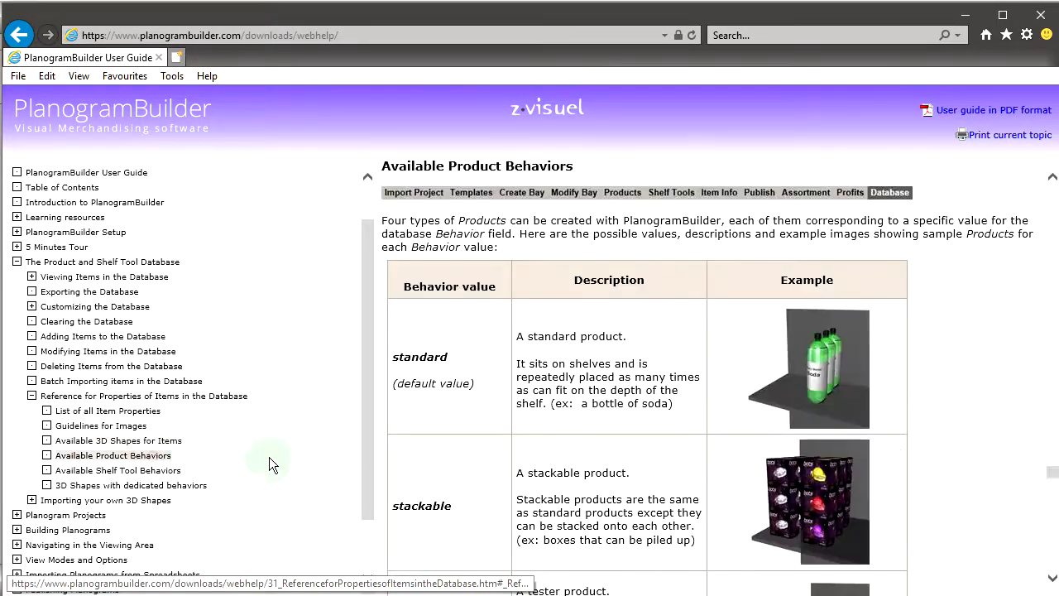
scroll(down, 3)
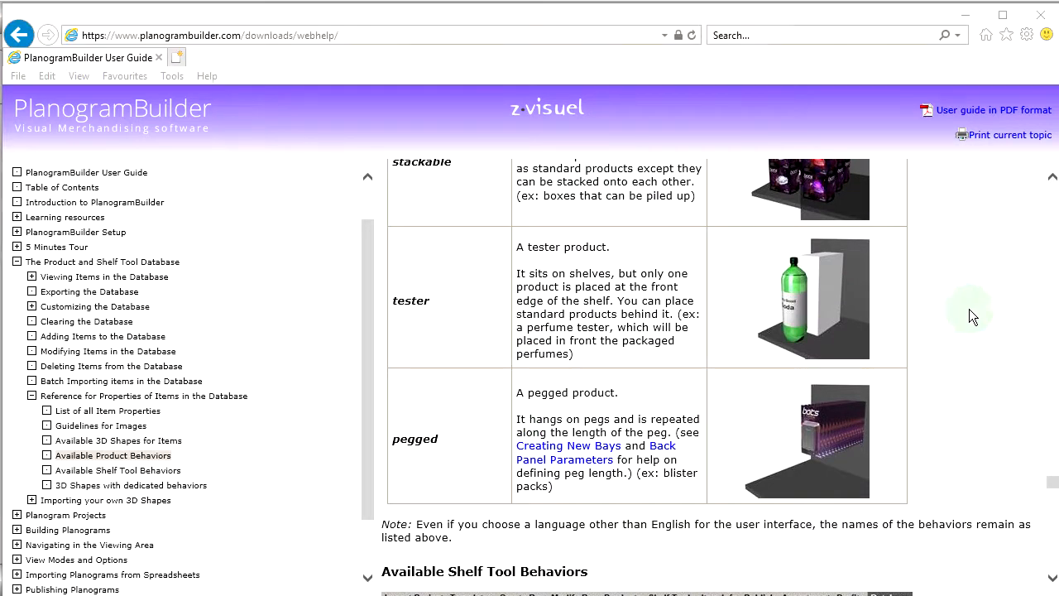